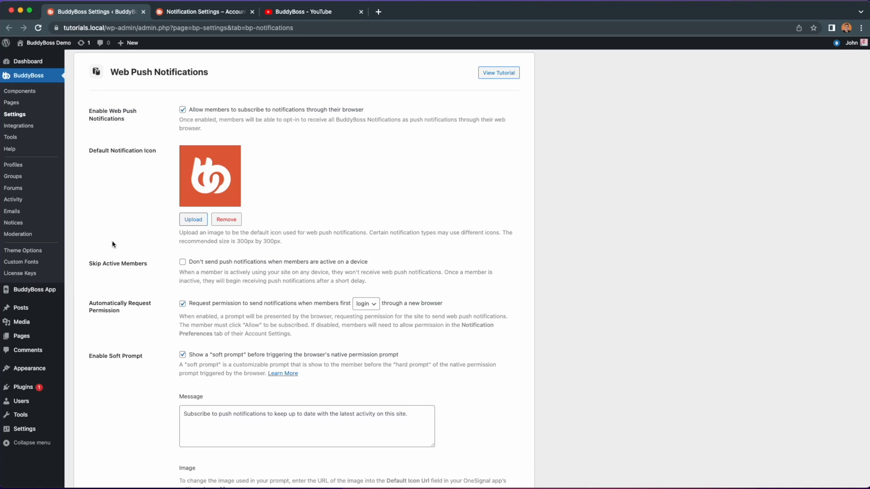
mouse_move(191, 60)
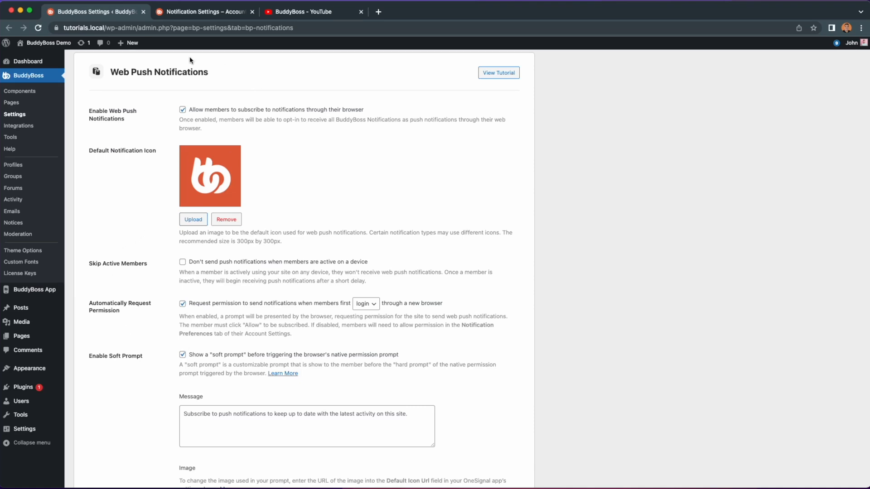
mouse_move(171, 88)
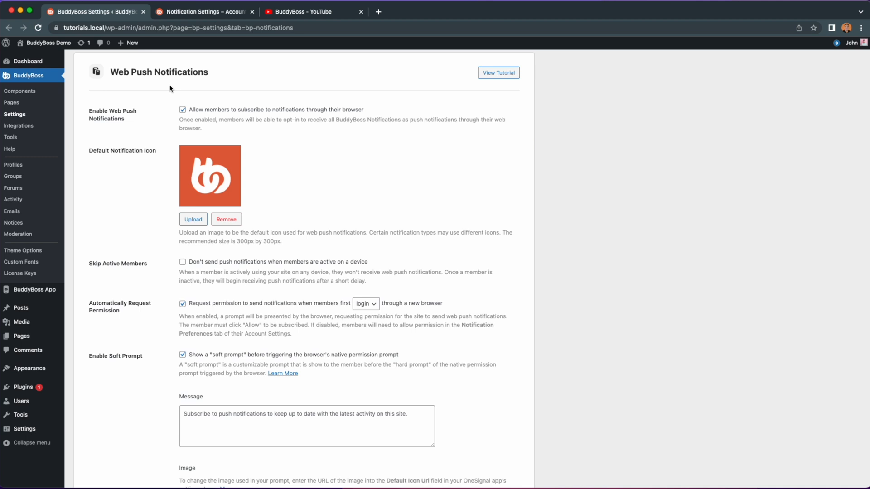
Step: View the member's Notification Settings page, with Chrome notifications enabled and Email/Web/App options checked
click(203, 11)
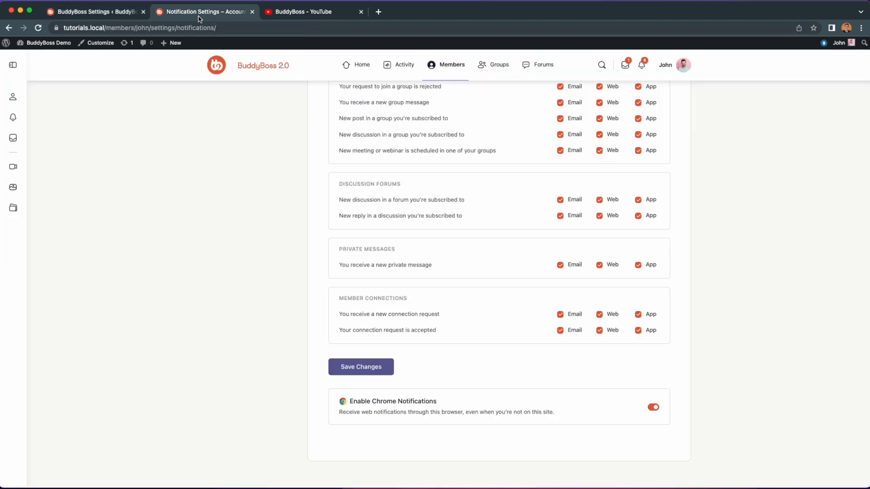
mouse_move(457, 400)
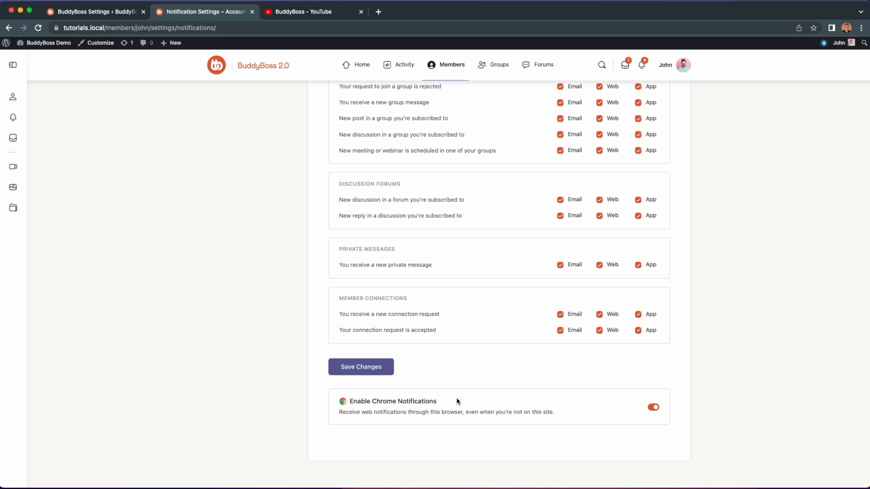
mouse_move(557, 417)
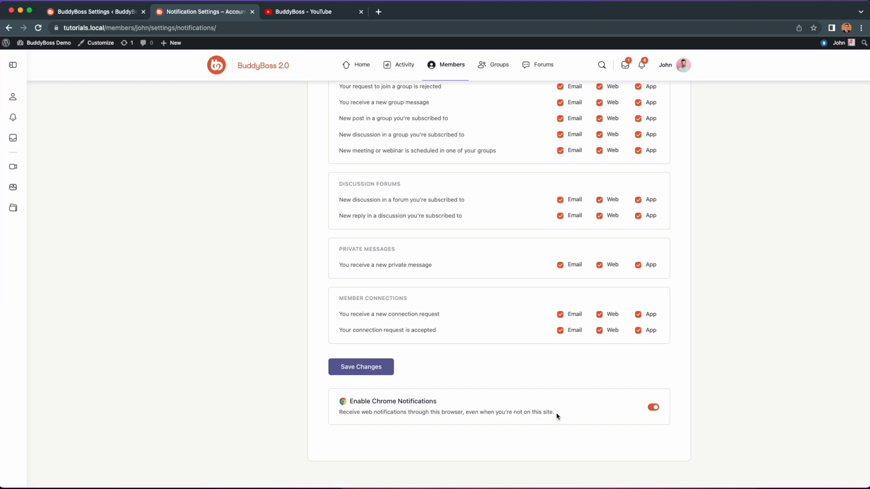
mouse_move(376, 175)
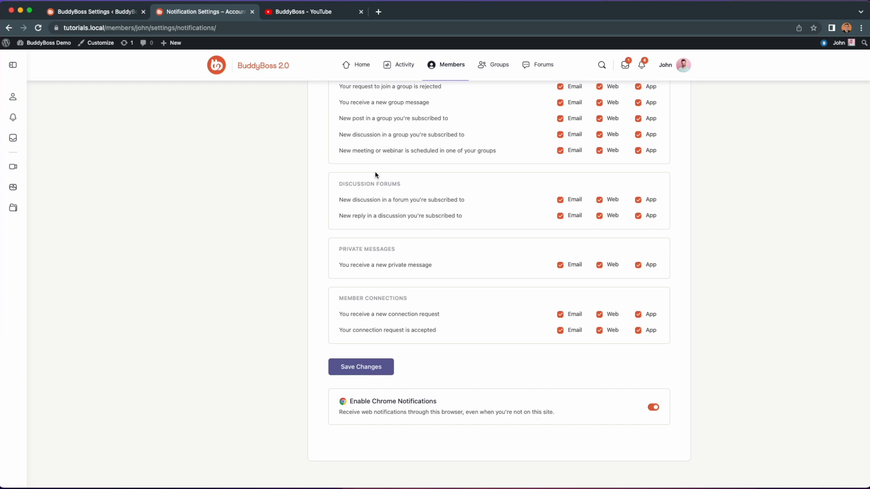
Step: On the BuddyBoss YouTube channel, open the incoming push notification about a post reply
click(309, 12)
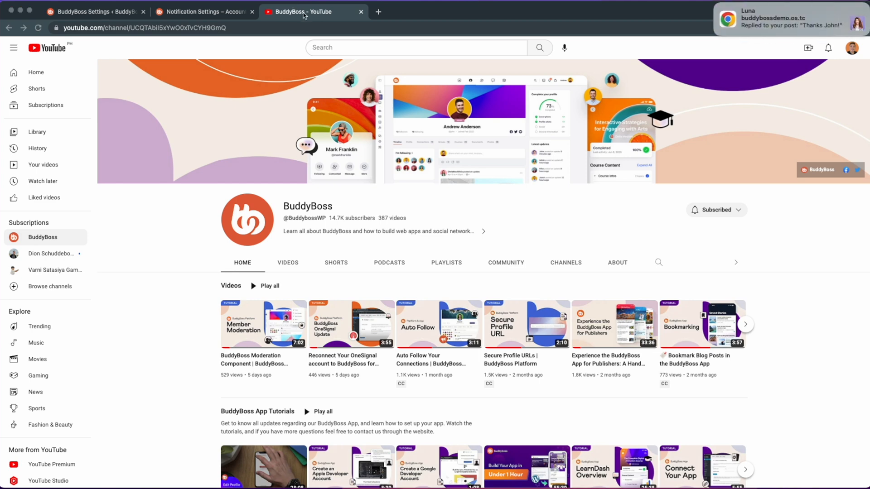
mouse_move(761, 2)
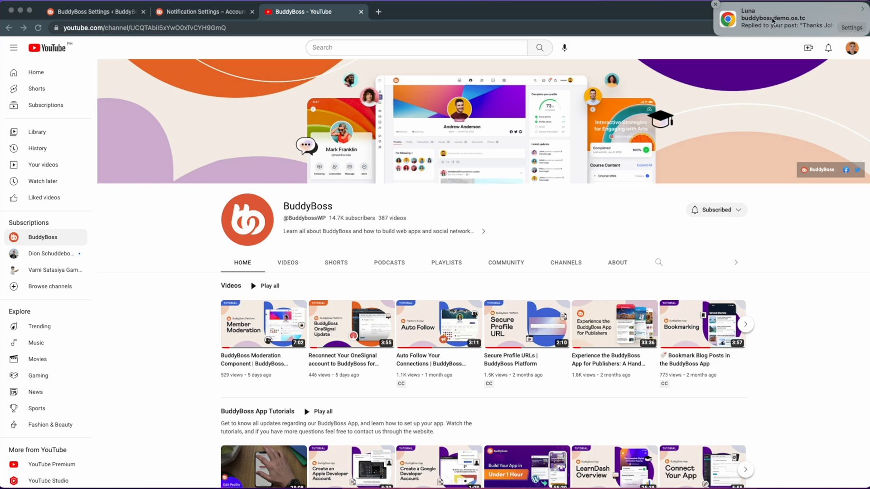
click(776, 22)
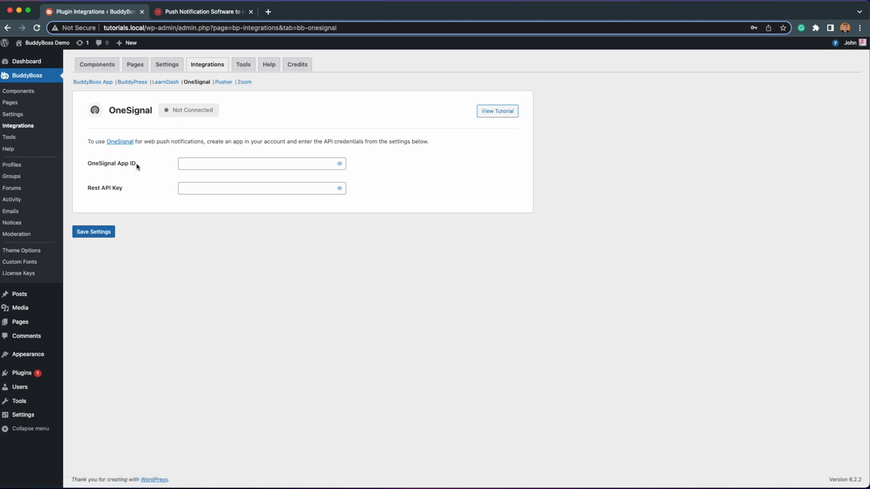
mouse_move(131, 192)
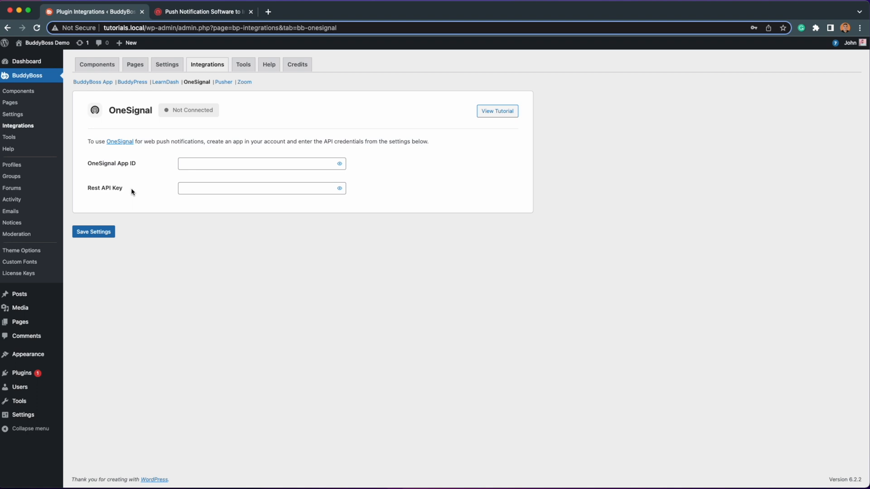
Step: Browse the OneSignal homepage and view the Free, Growth, Professional and Enterprise pricing plans
click(202, 12)
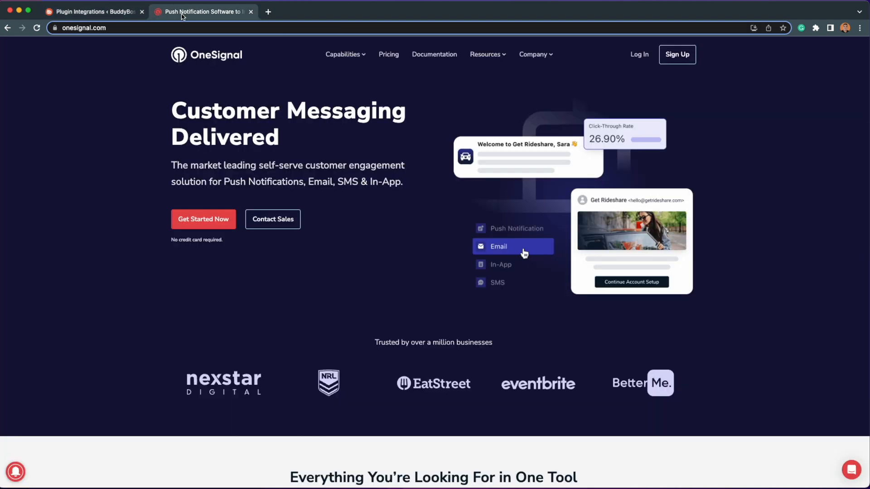
scroll(down, 3)
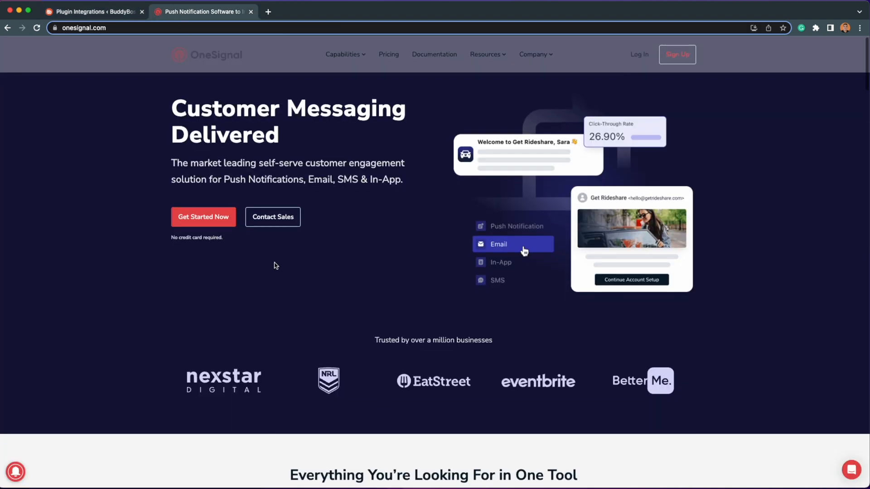
scroll(down, 3)
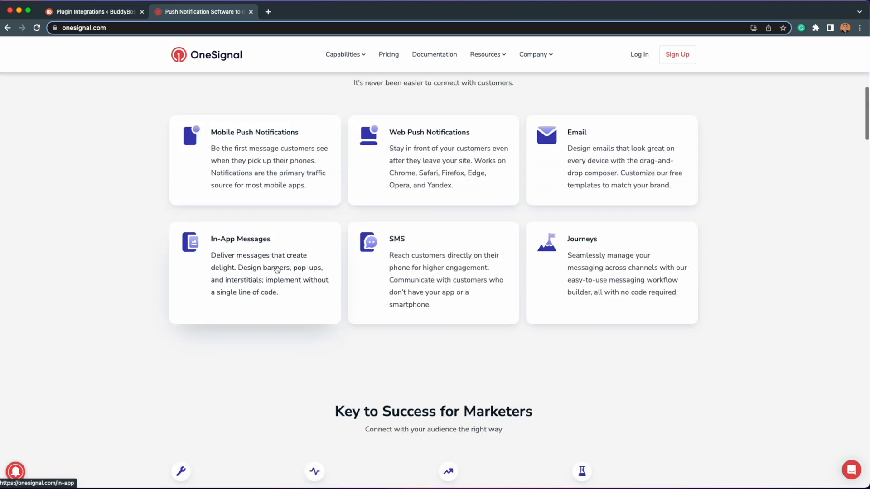
scroll(up, 3)
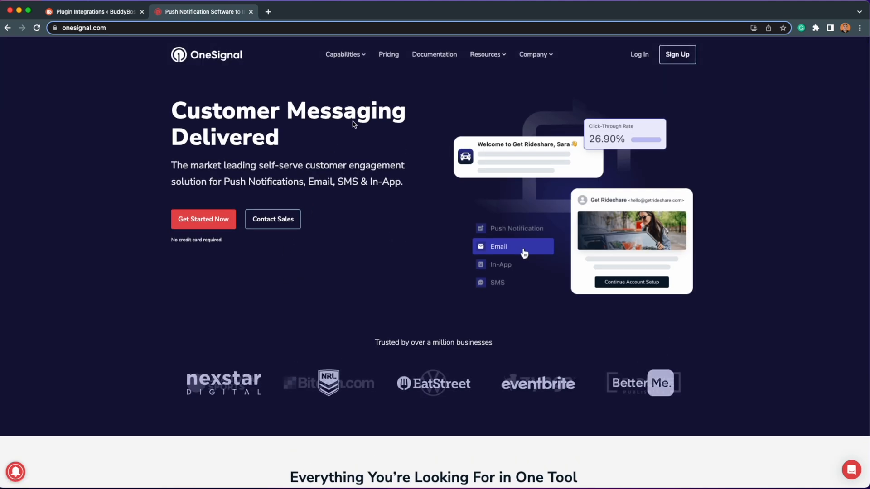
click(388, 54)
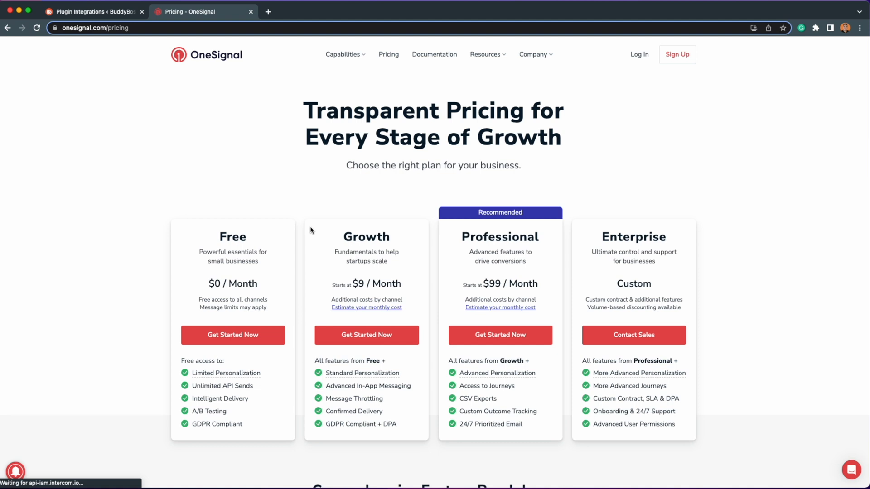
mouse_move(278, 202)
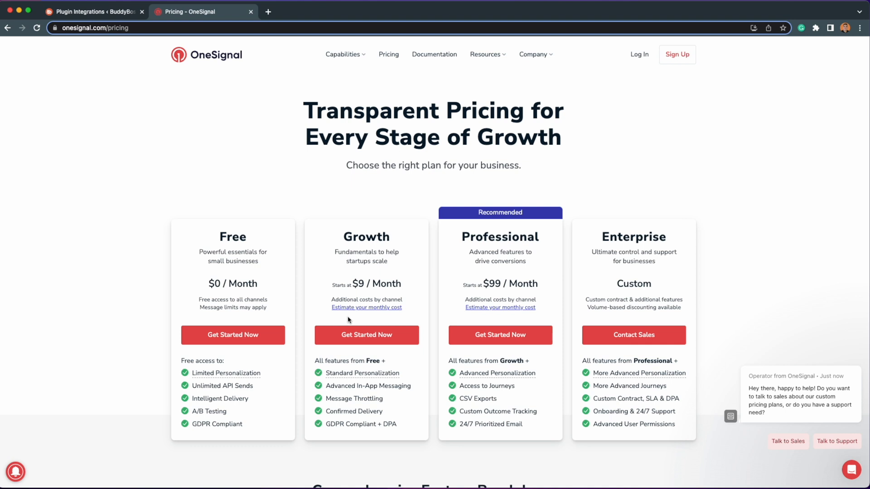
mouse_move(258, 354)
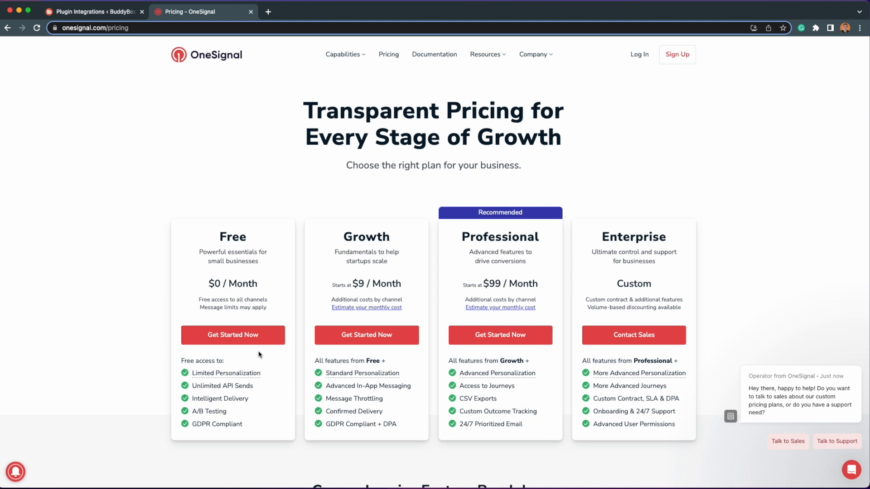
mouse_move(638, 69)
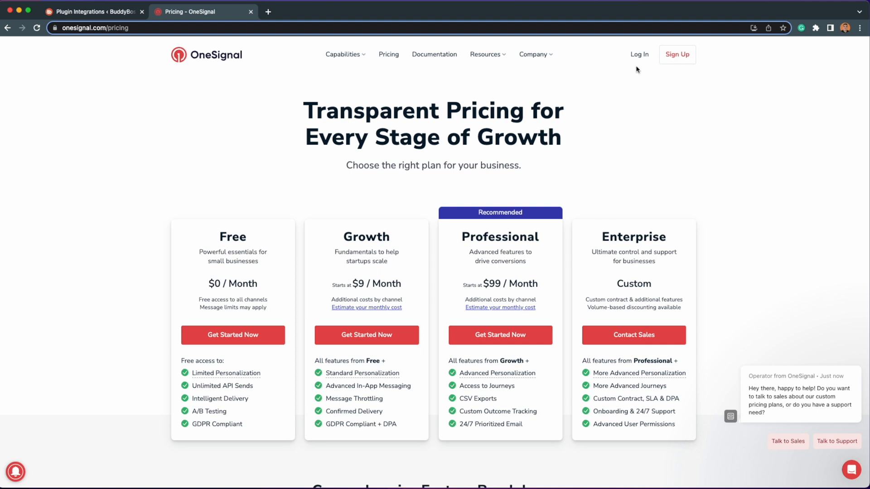
mouse_move(678, 55)
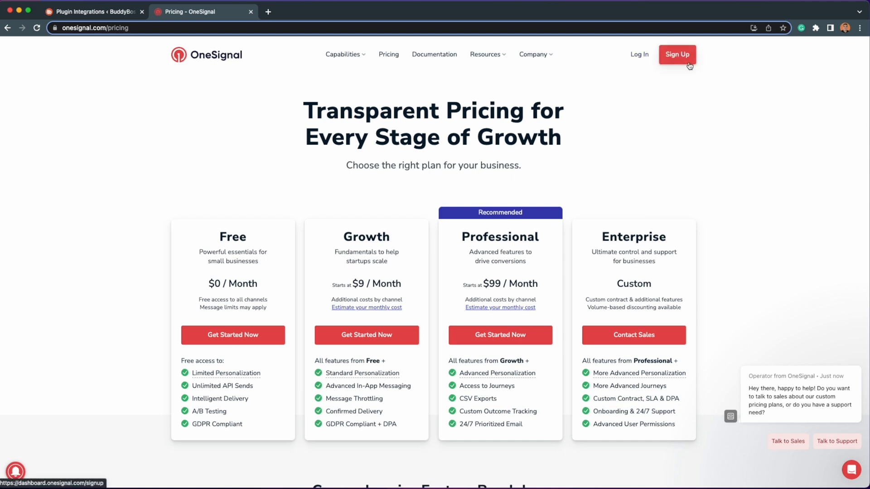
Step: Sign up and create the 'BuddyBoss Demo' OneSignal app using the Web push platform
click(639, 54)
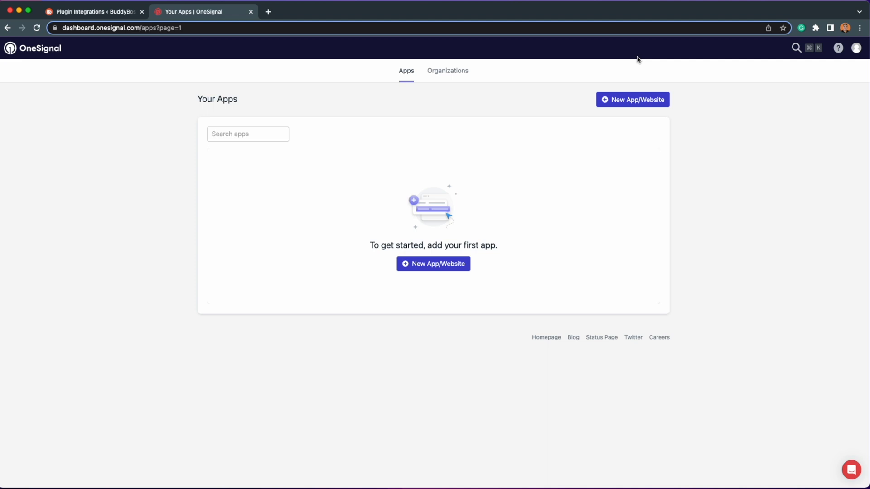
mouse_move(433, 264)
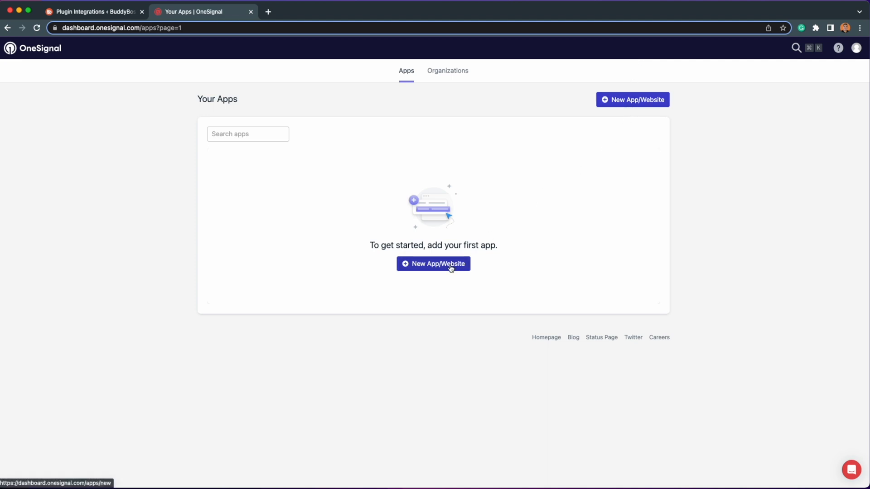
click(434, 263)
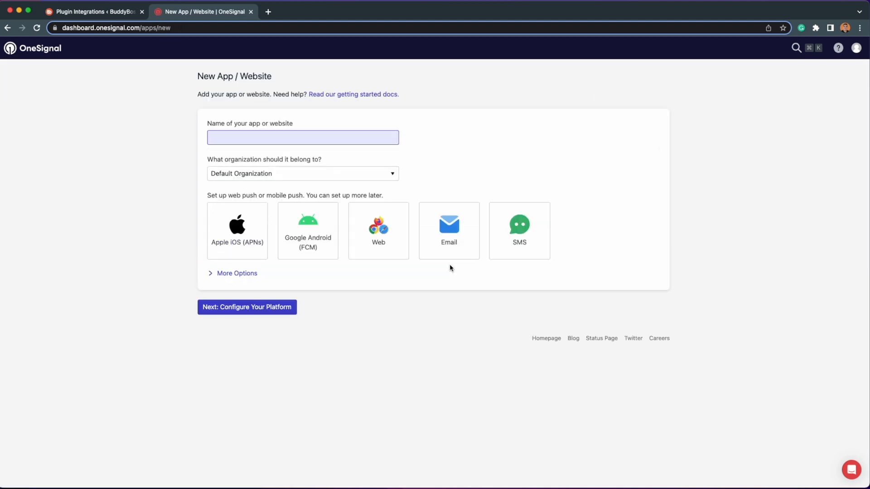
text(BuddyBoss Demo)
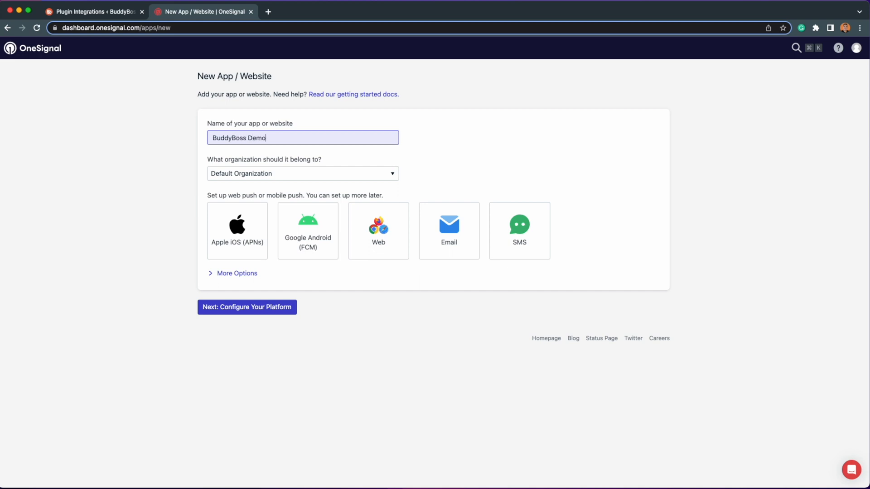
click(378, 231)
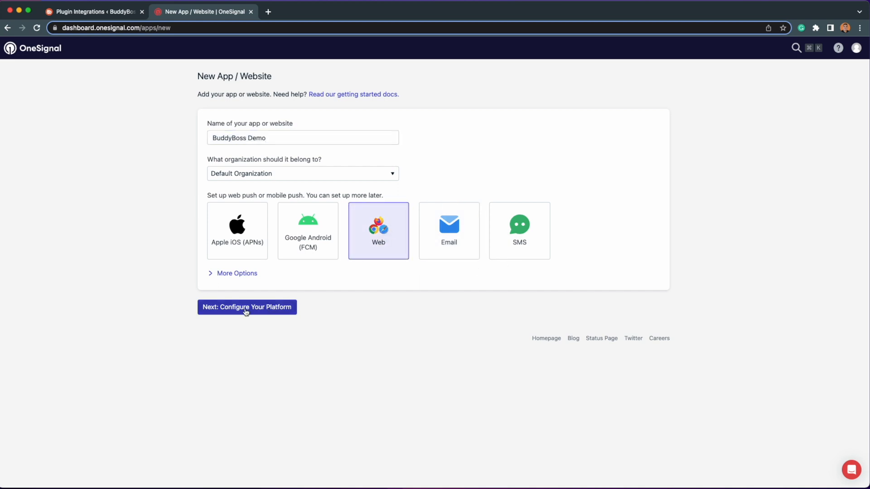
click(246, 307)
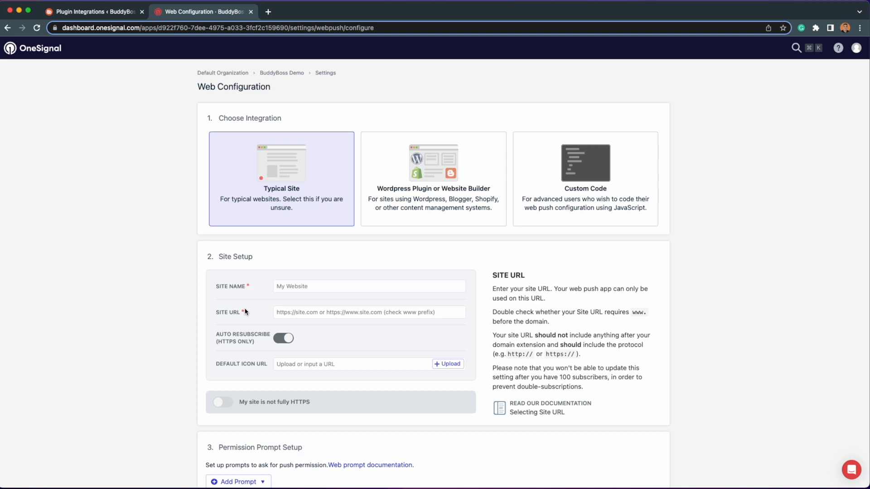
click(585, 178)
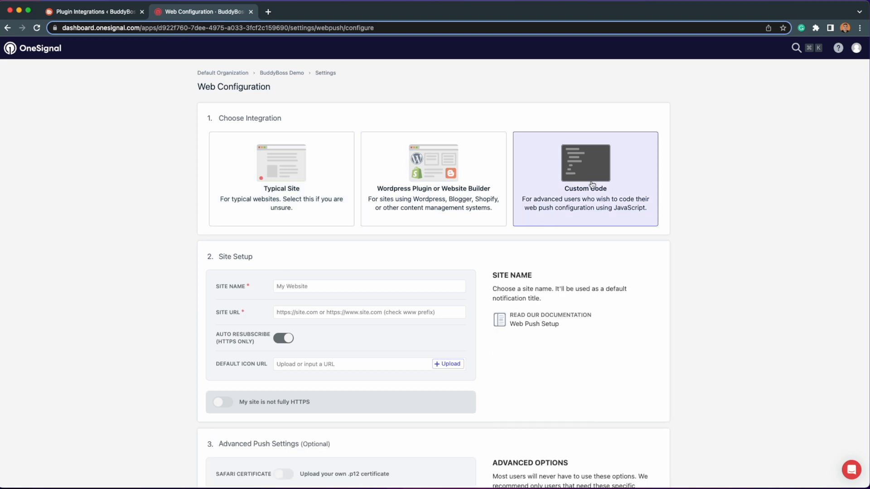
click(369, 286)
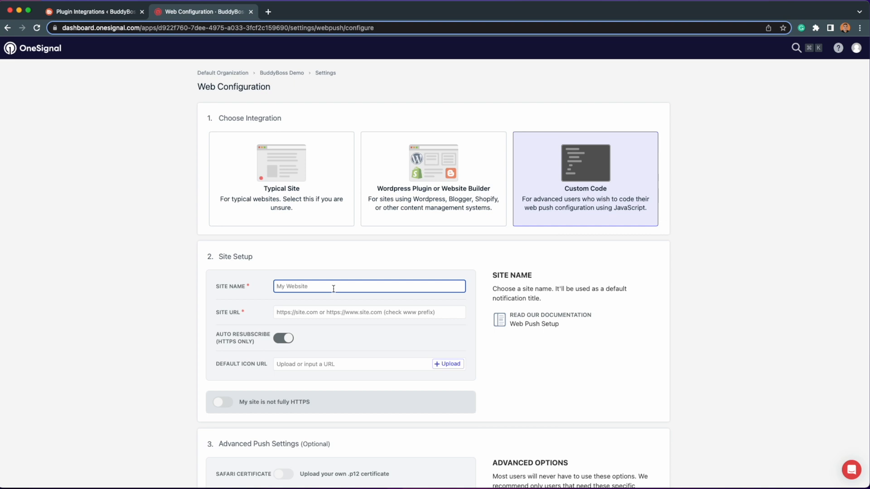
text(BuddyBoss Demo)
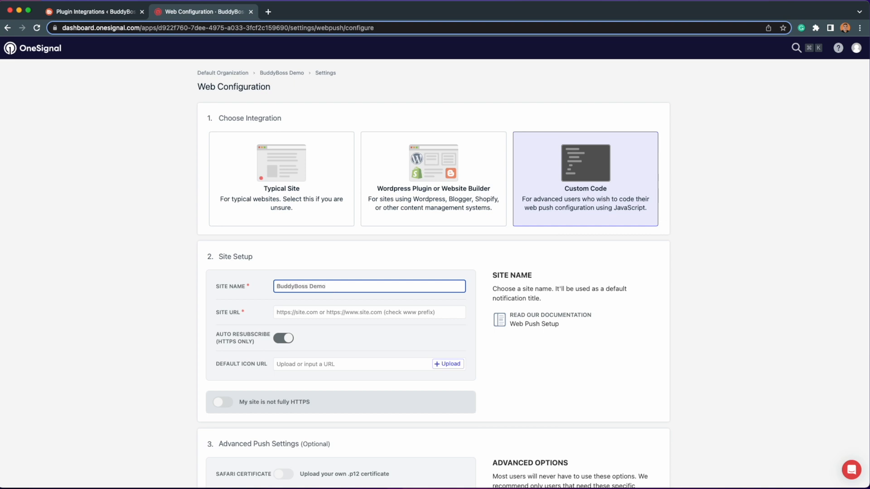
click(91, 10)
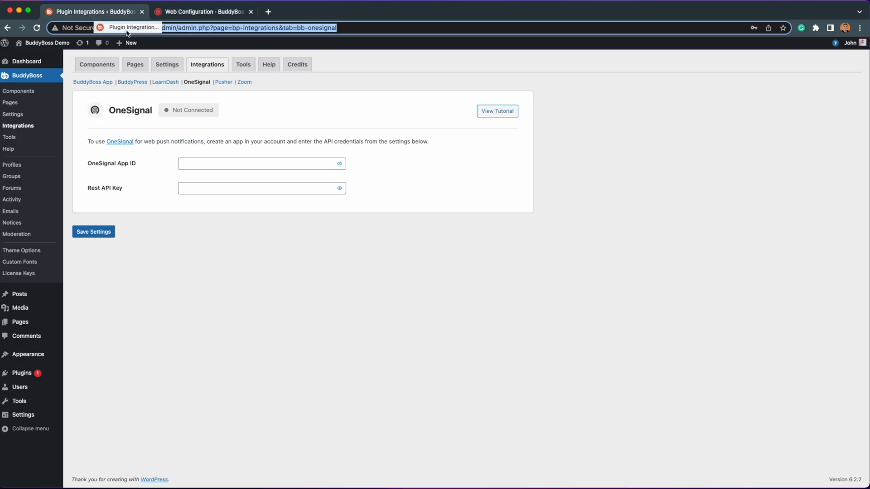
click(139, 27)
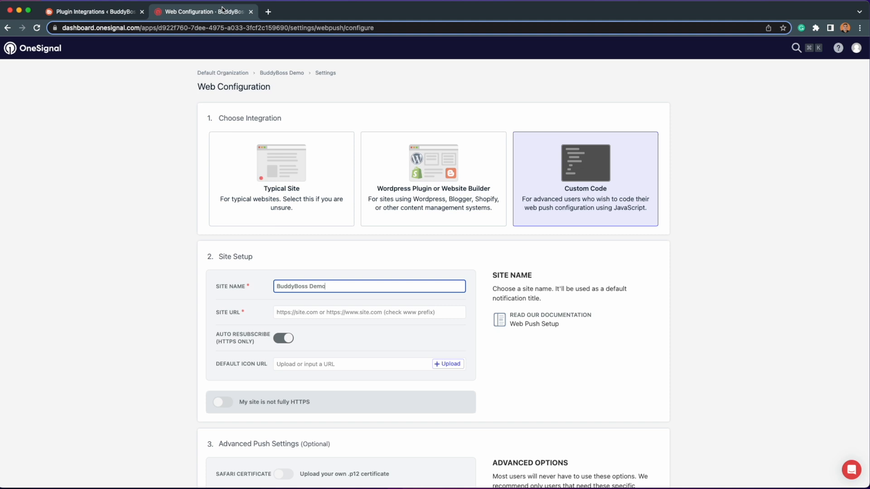
text(http://tutorials.local)
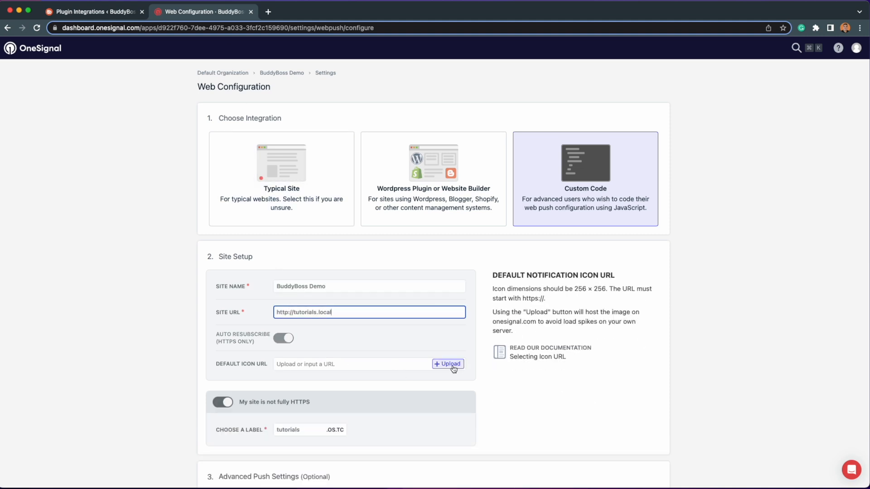
Step: Upload logo.png as the default notification icon, then save and finish the web setup
click(447, 364)
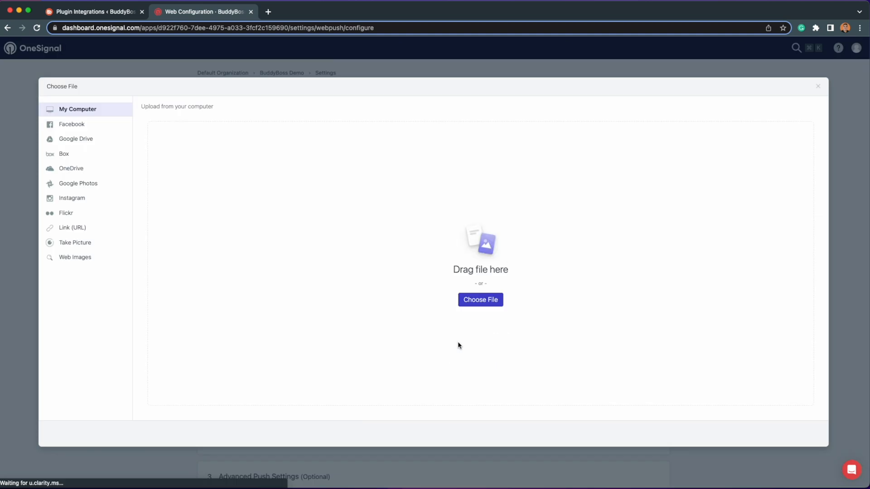
click(480, 299)
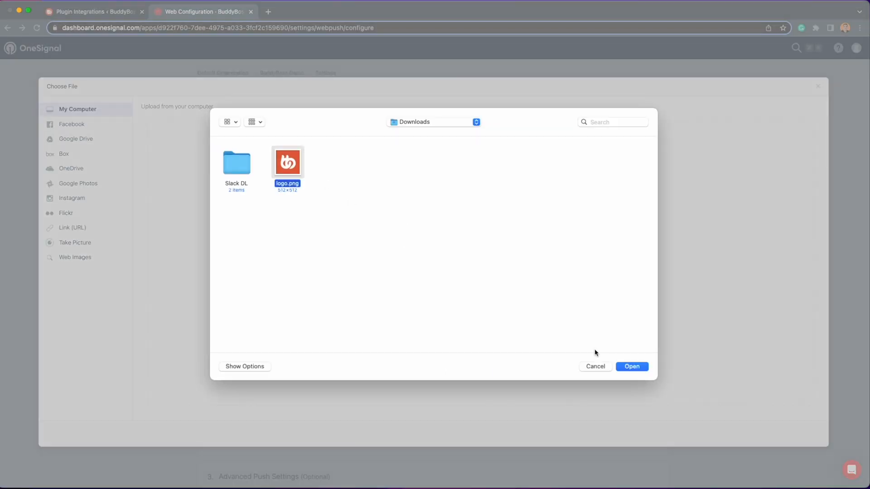
click(631, 366)
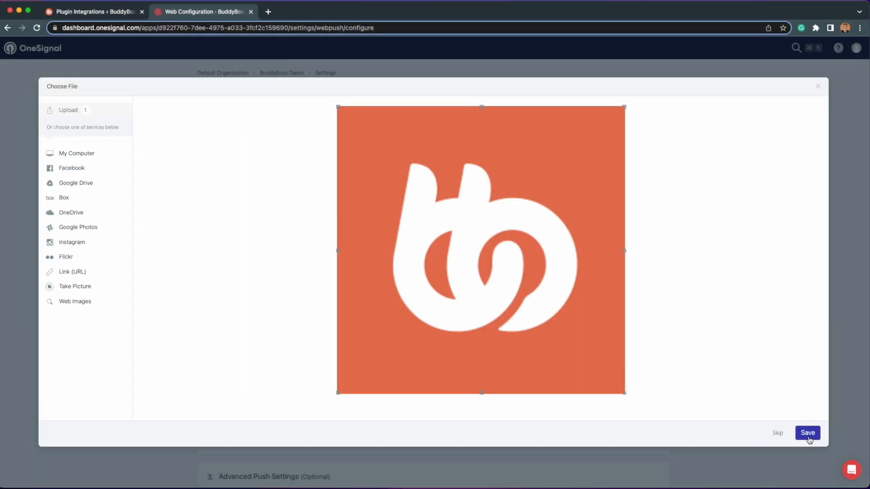
click(807, 433)
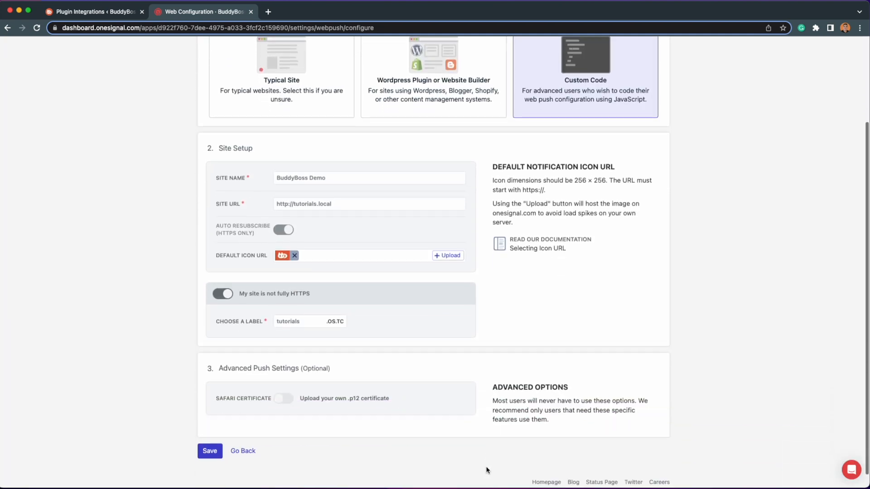
click(210, 452)
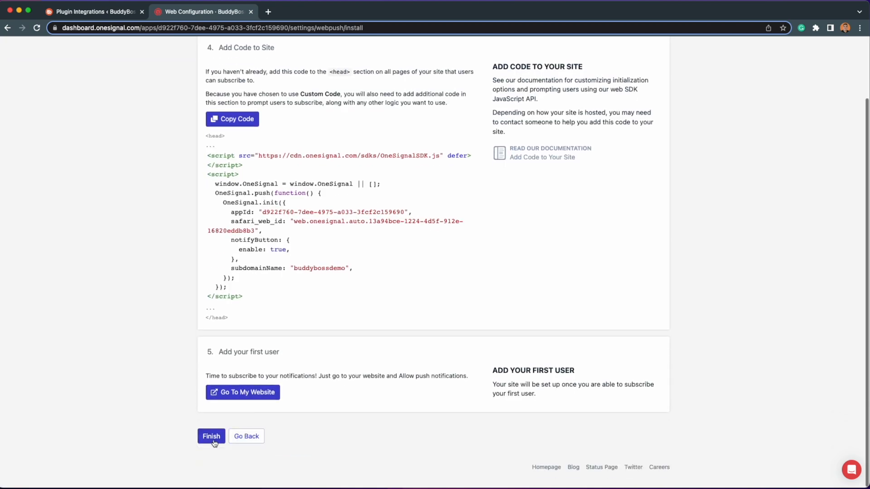
click(211, 436)
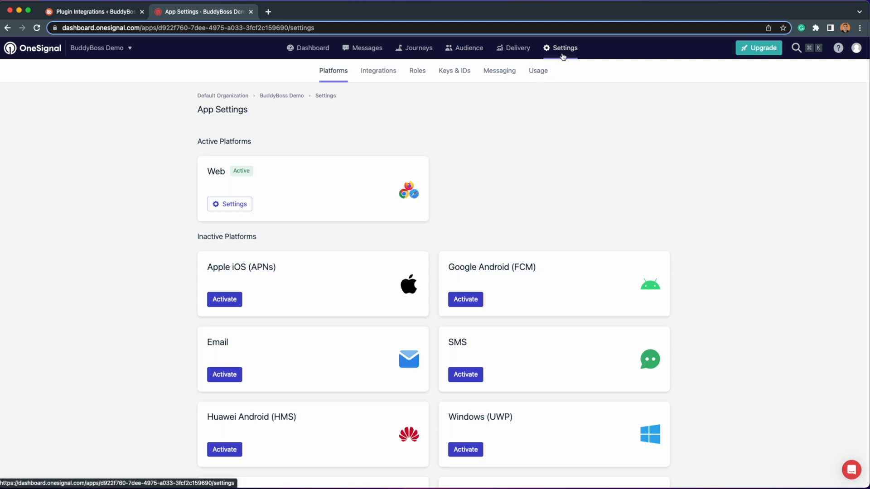
Step: View BuddyBoss Demo's Keys & IDs page with the App ID and REST API Key
click(454, 71)
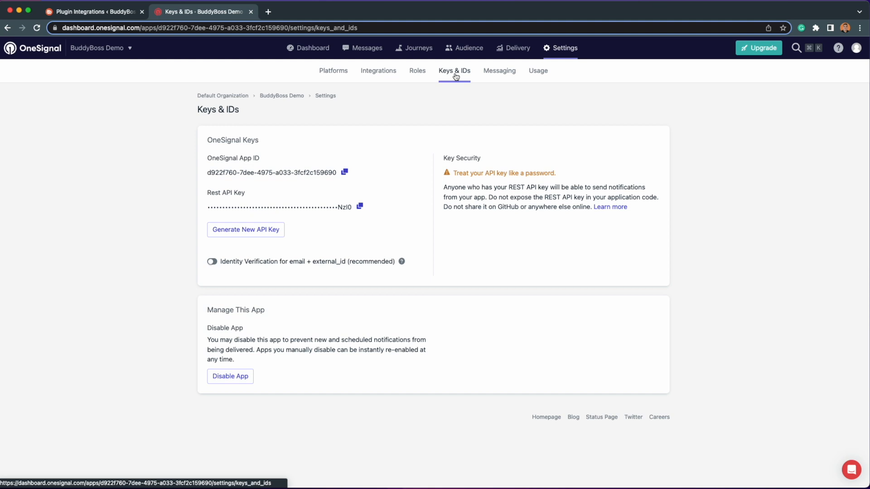
mouse_move(205, 162)
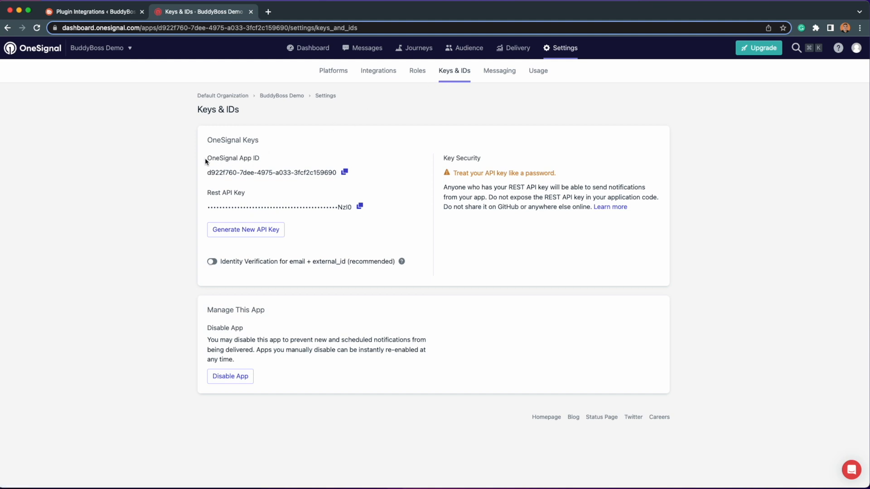
mouse_move(264, 198)
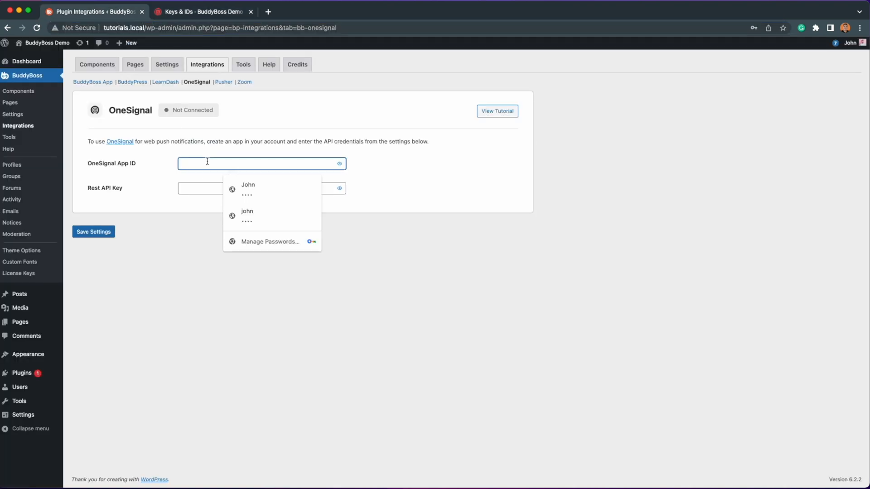
Step: Copy the OneSignal App ID and REST API Key into BuddyBoss's integration and save
click(202, 11)
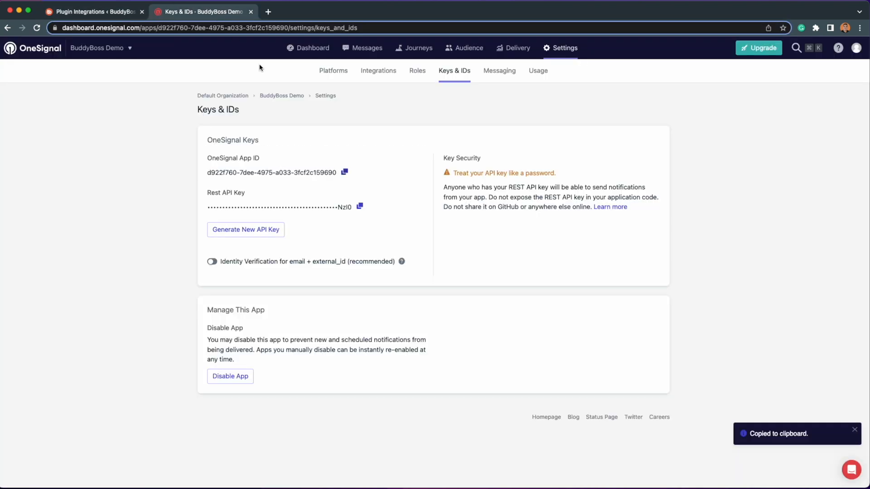
click(93, 11)
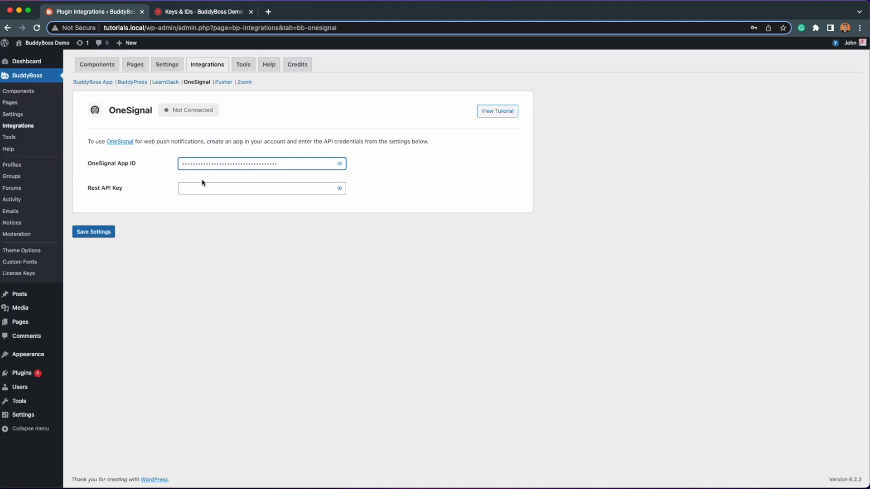
click(93, 232)
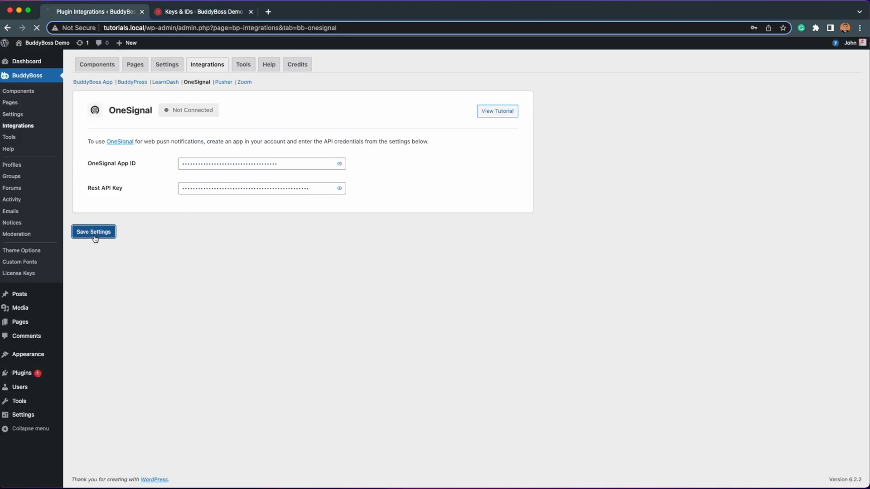
click(93, 231)
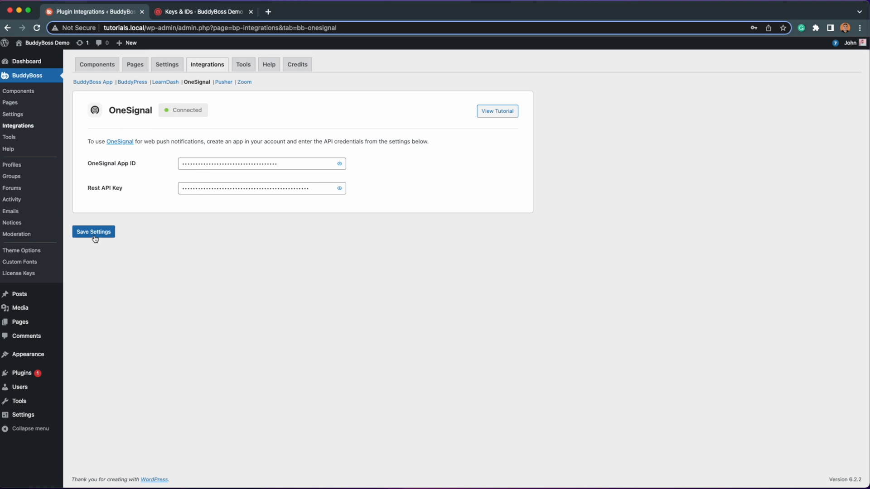
mouse_move(179, 125)
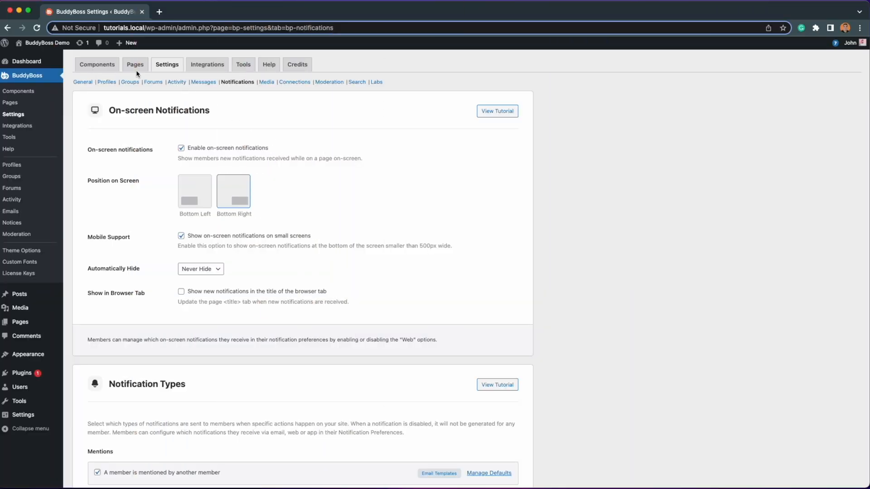
mouse_move(178, 73)
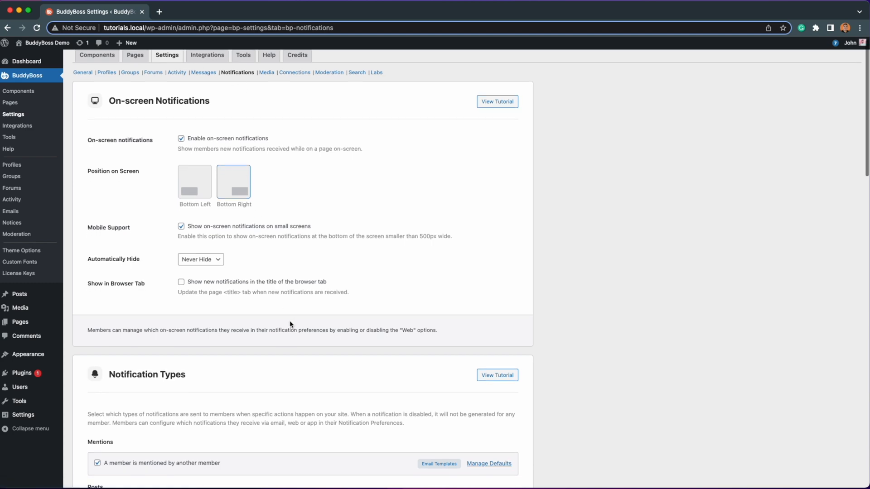
Step: Scroll the BuddyBoss Notifications settings down to the unchecked Web Push Notifications option
scroll(down, 3)
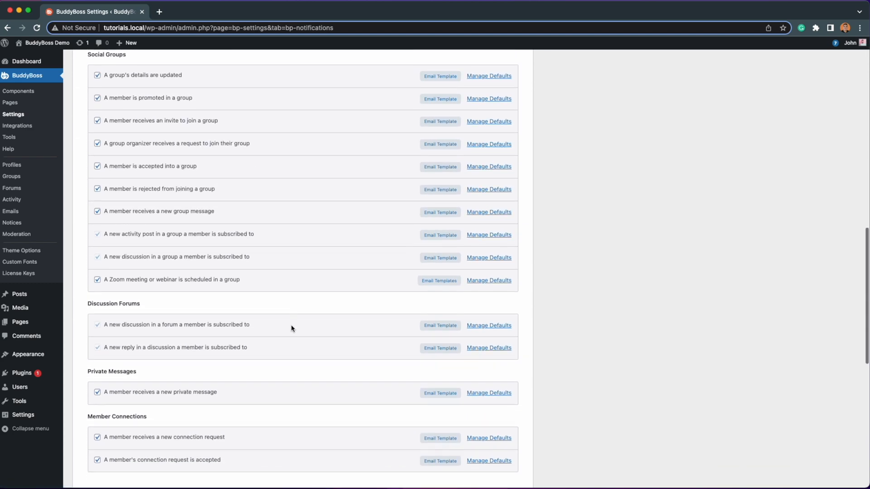
scroll(down, 3)
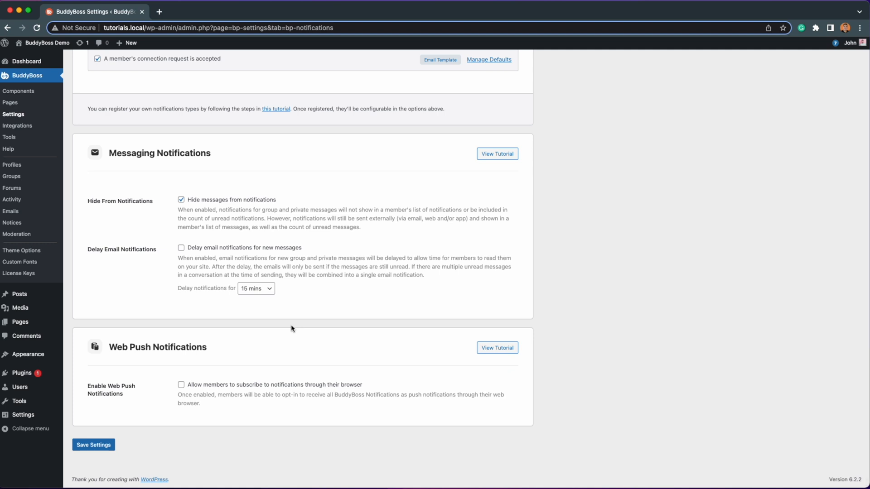
mouse_move(197, 361)
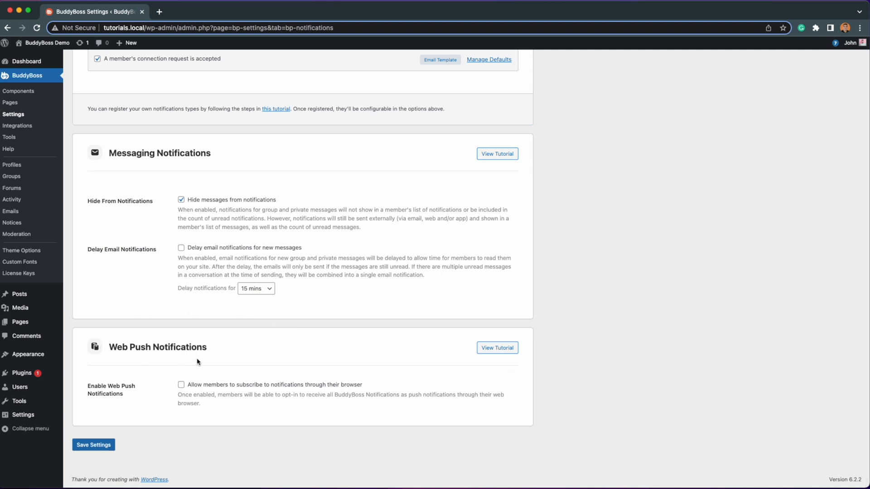
mouse_move(186, 349)
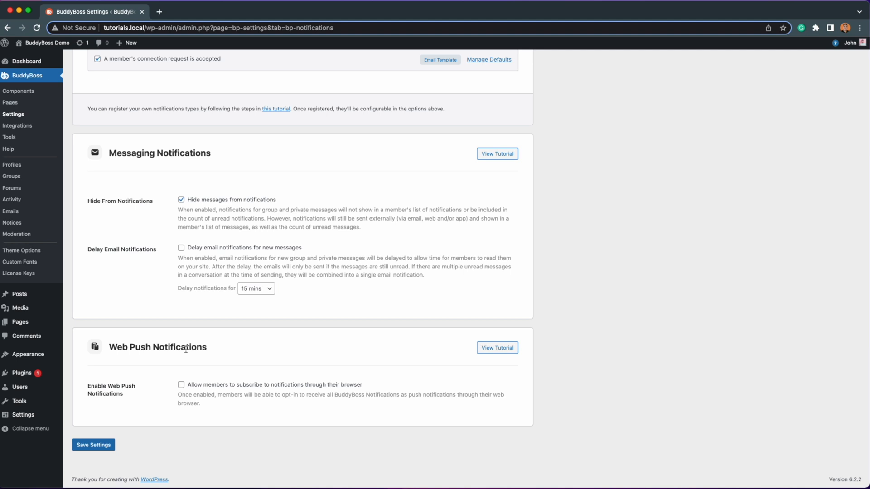
Step: Tick 'Allow members to subscribe' and upload the BuddyBoss logo, cropped, as the notification icon
click(181, 385)
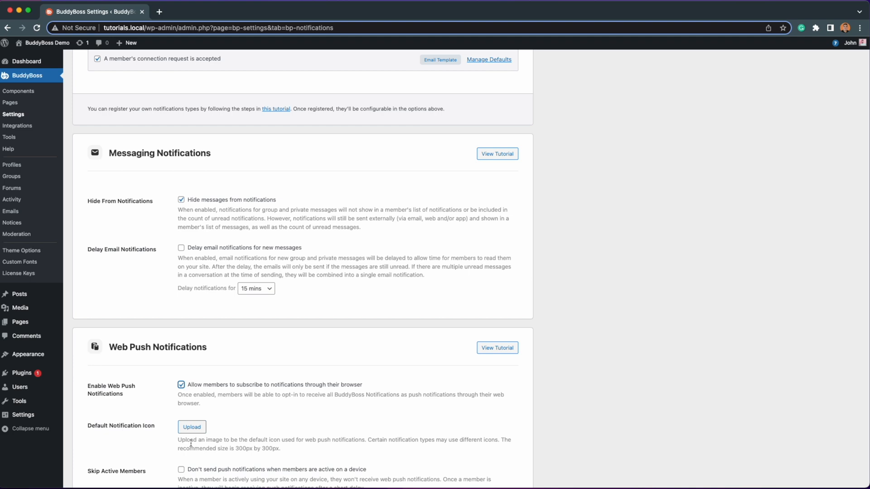
click(191, 427)
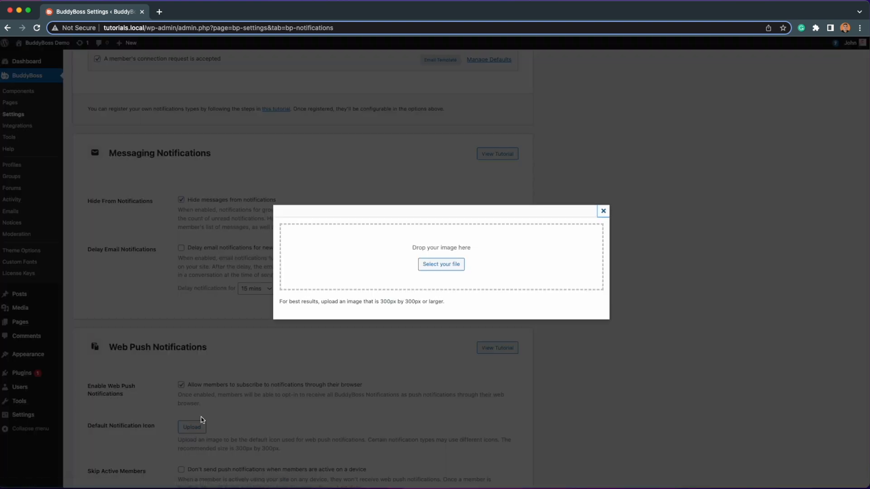
click(441, 264)
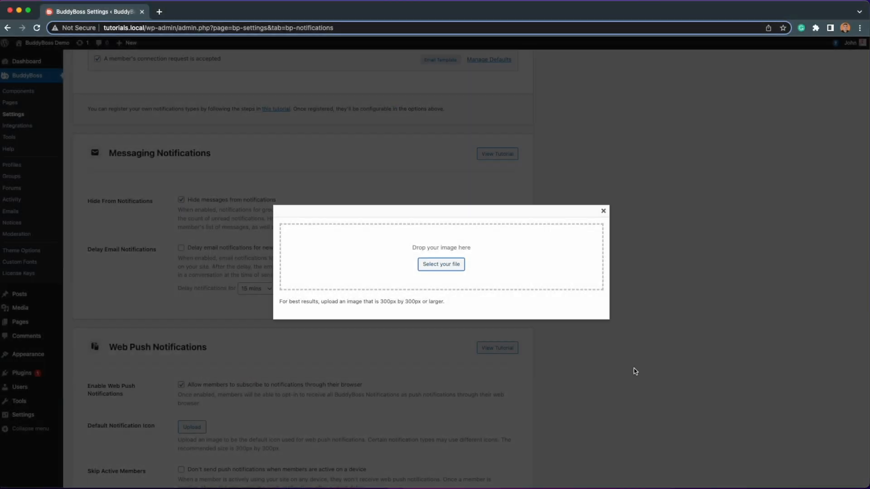
click(441, 264)
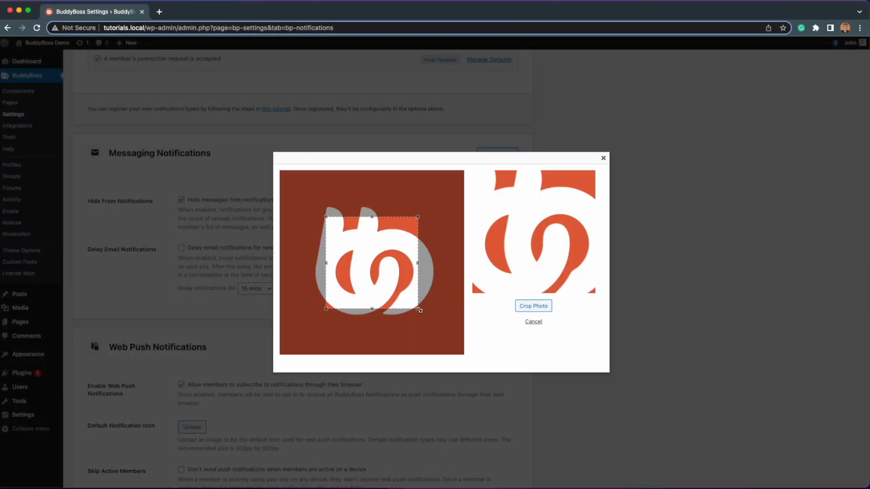
drag(418, 309, 463, 354)
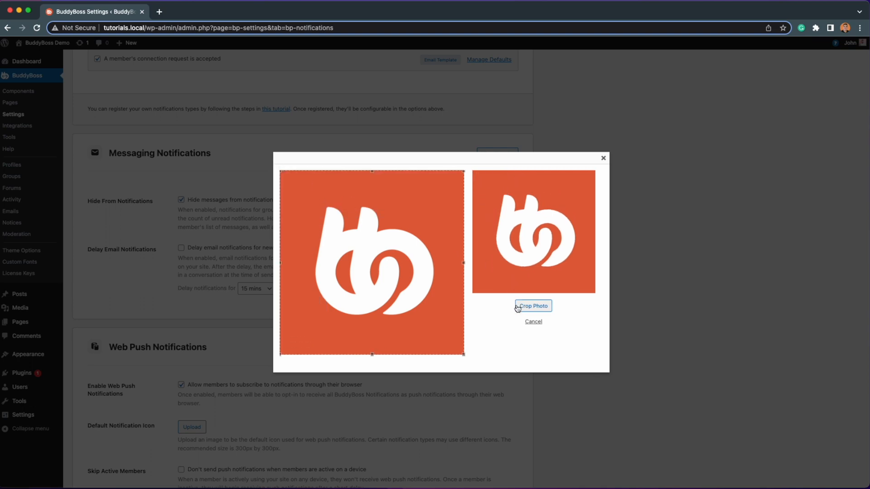
click(532, 306)
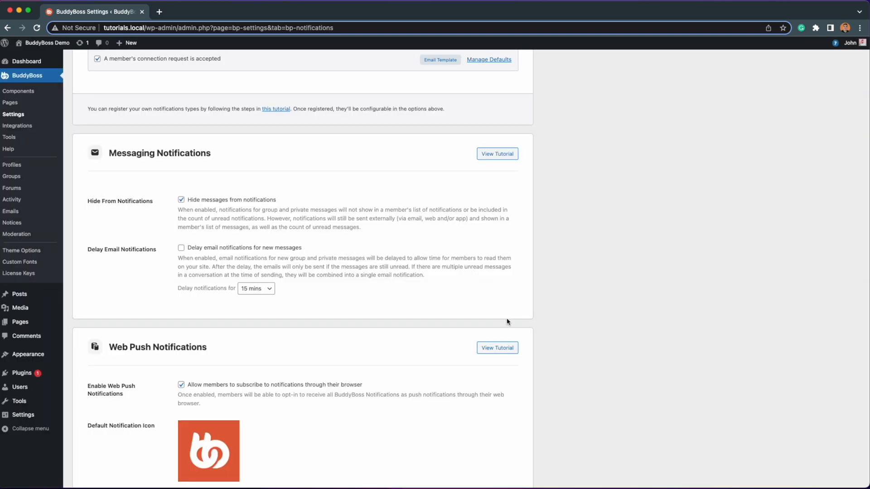
scroll(down, 3)
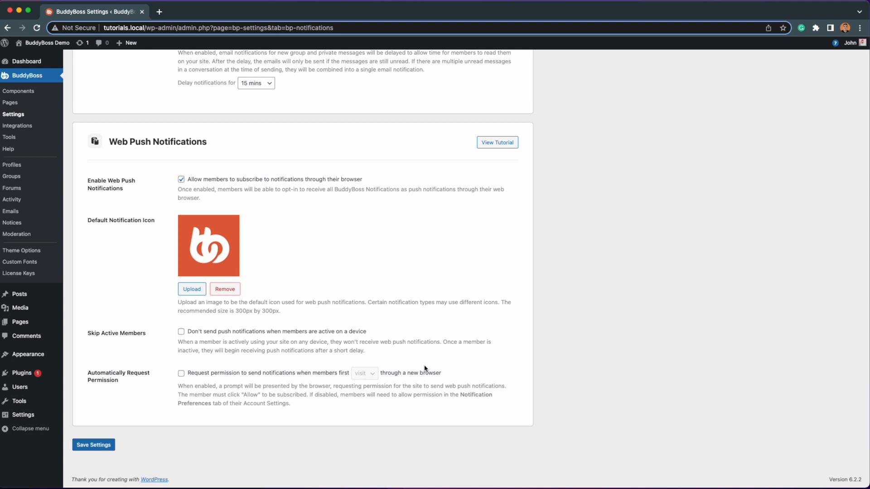
mouse_move(151, 337)
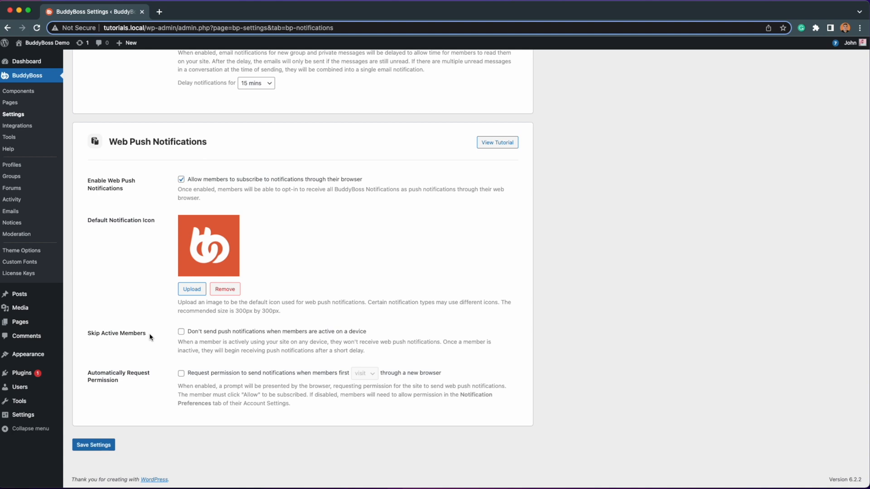
mouse_move(242, 339)
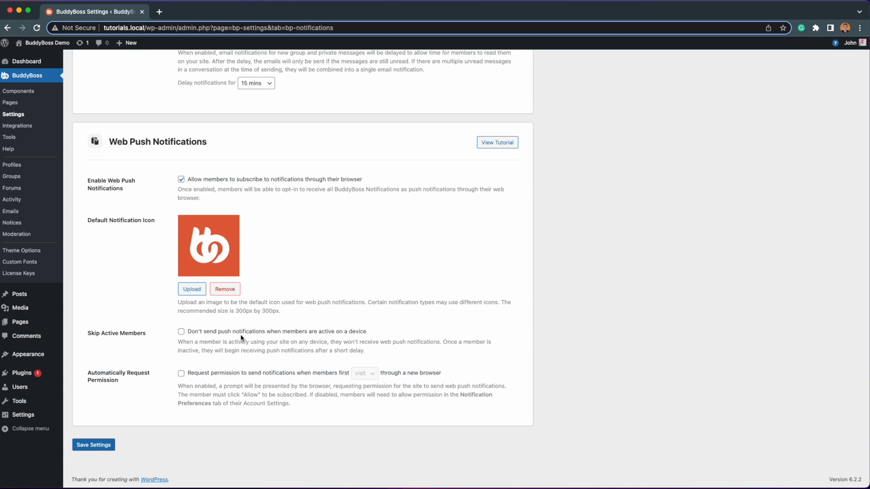
mouse_move(394, 333)
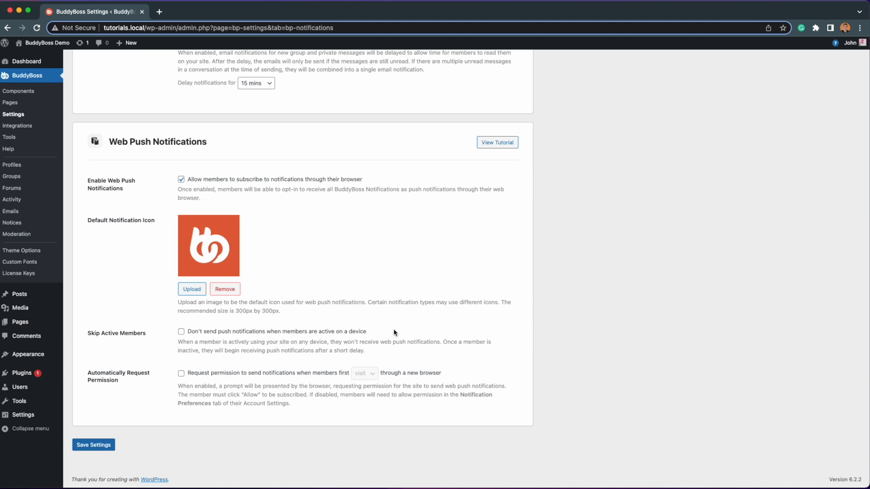
mouse_move(84, 376)
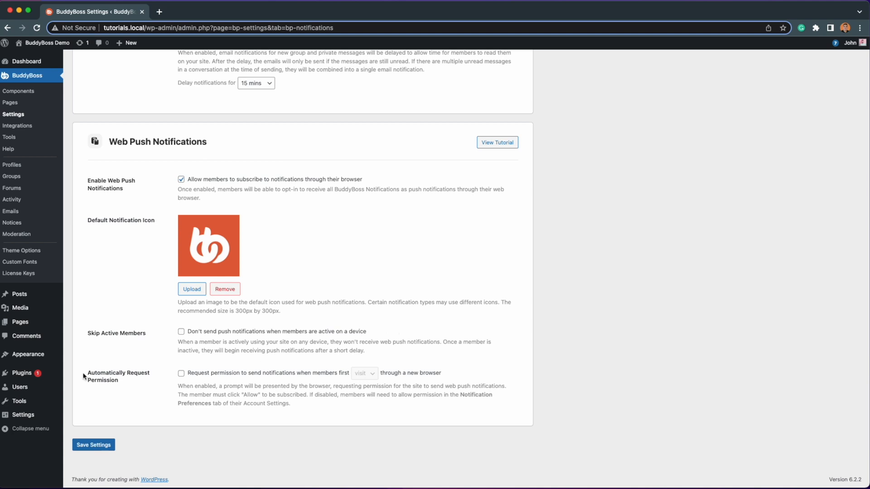
mouse_move(120, 383)
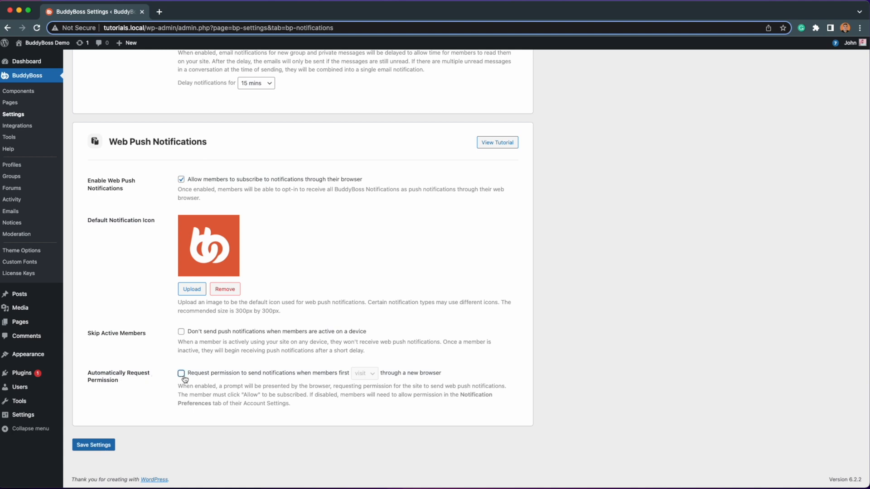
Step: Enable Automatically Request Permission, triggered on 'login', and save the web push settings
click(180, 372)
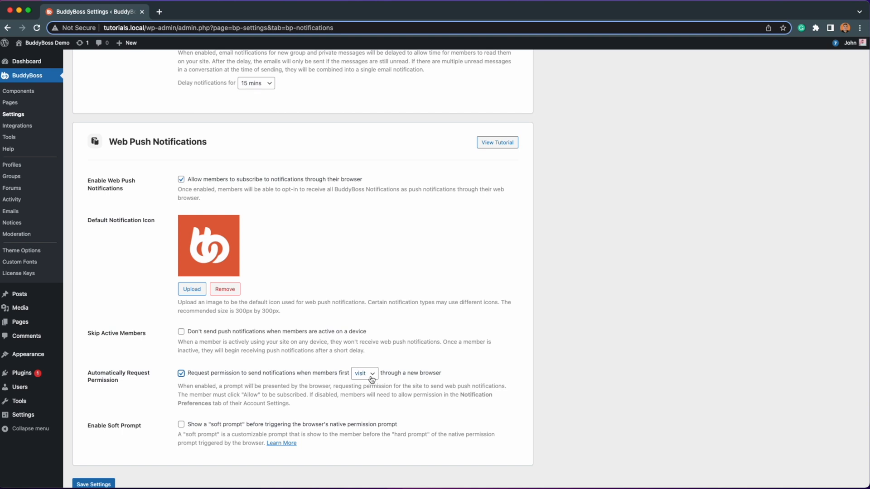
click(363, 373)
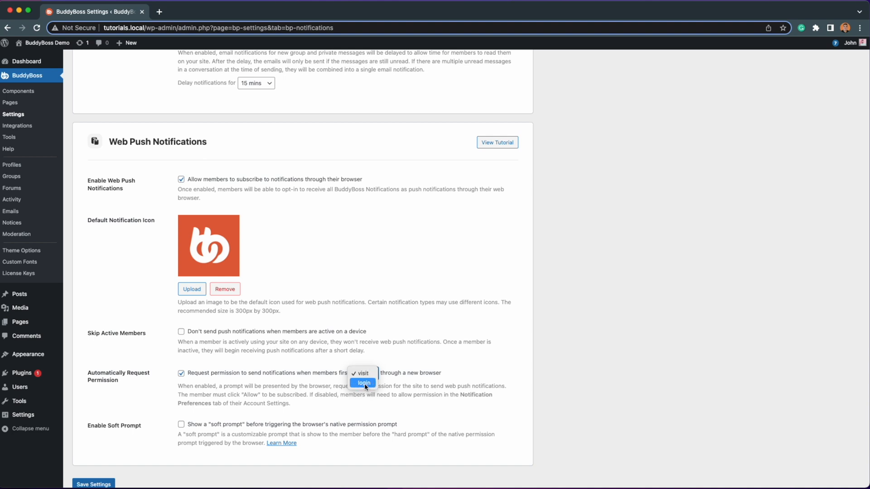
click(363, 383)
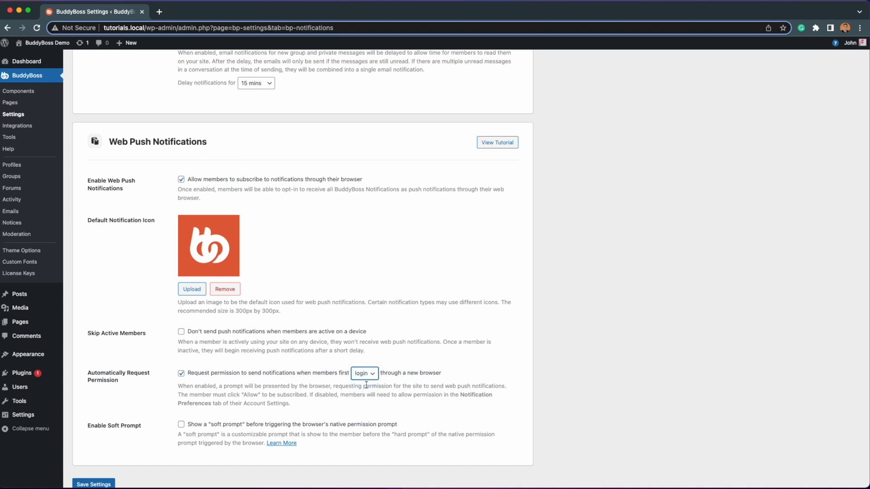
scroll(down, 3)
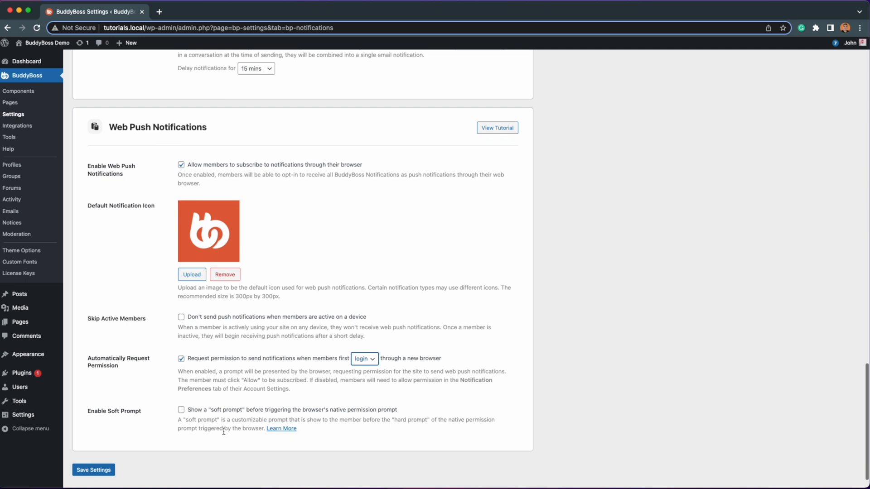
click(93, 469)
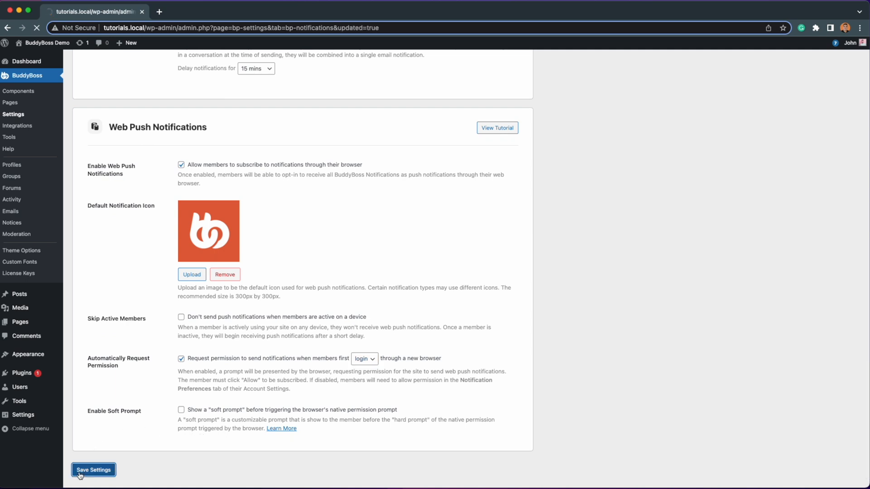
click(93, 470)
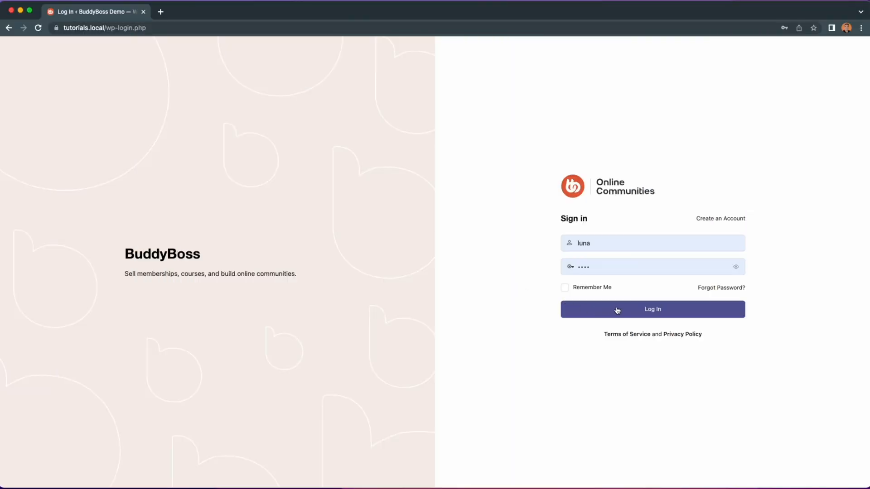
Step: Log in as the member, bringing up the browser's notification permission prompt for tutorials.local
click(652, 309)
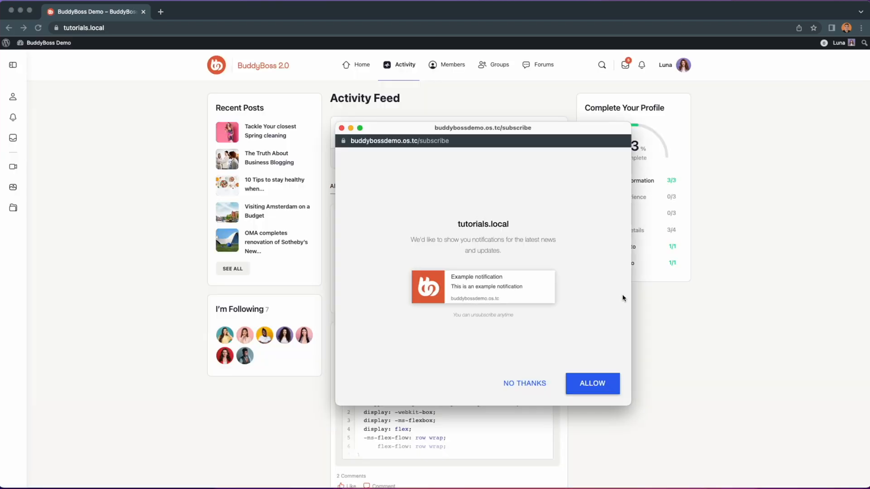
mouse_move(625, 365)
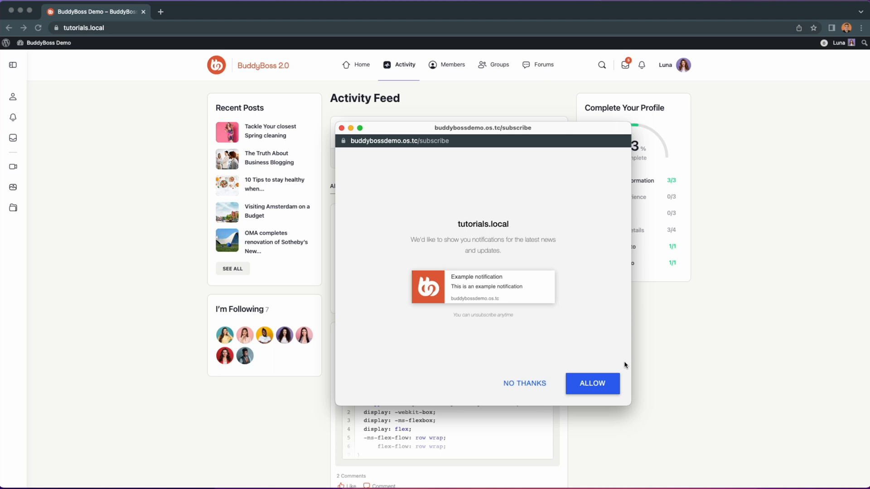
mouse_move(525, 384)
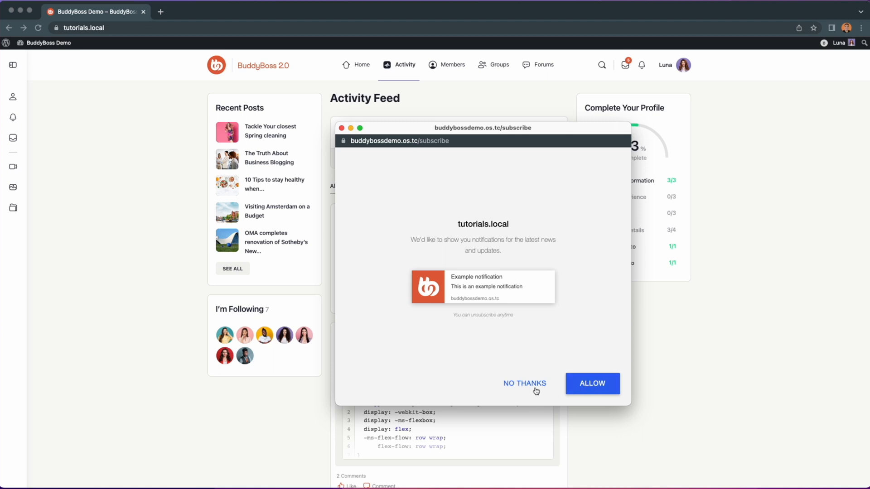
mouse_move(536, 391)
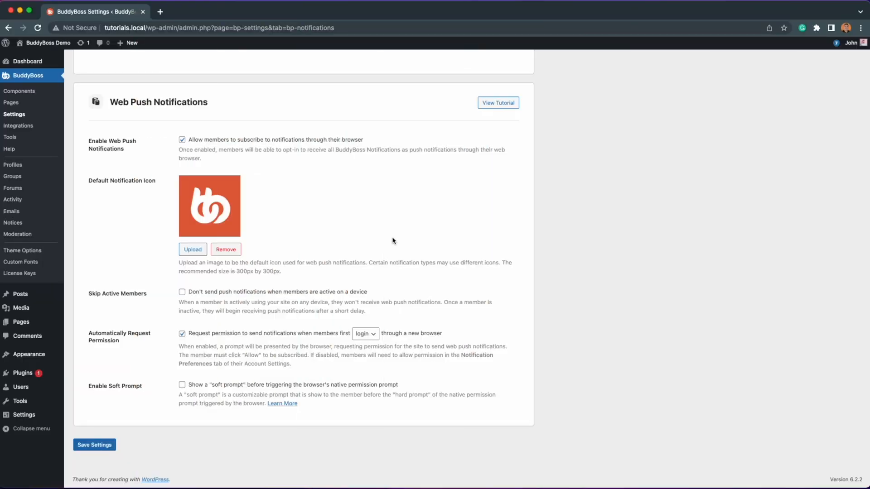
Step: Enable the soft prompt with its subscribe message and Allow/No Thanks buttons, and save
click(182, 385)
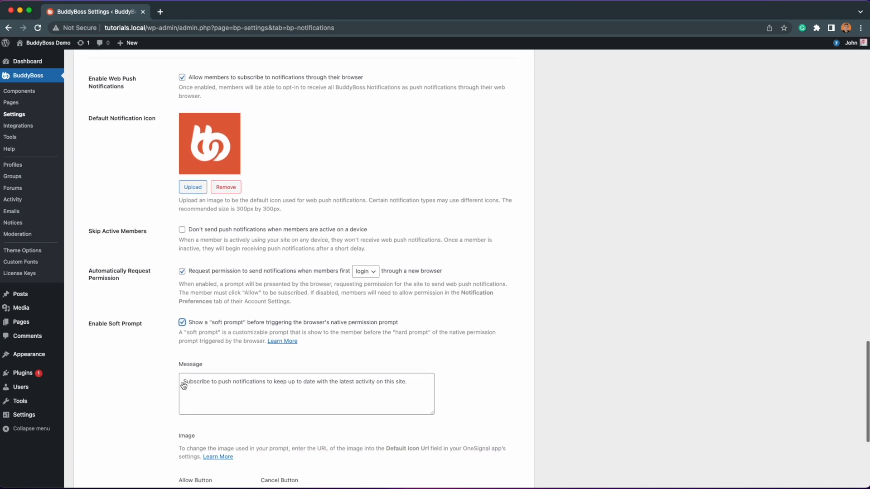
scroll(down, 3)
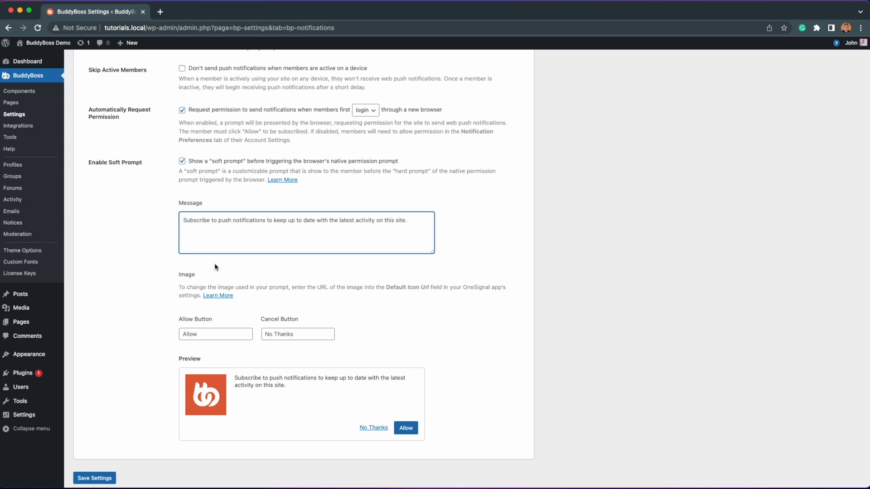
mouse_move(215, 274)
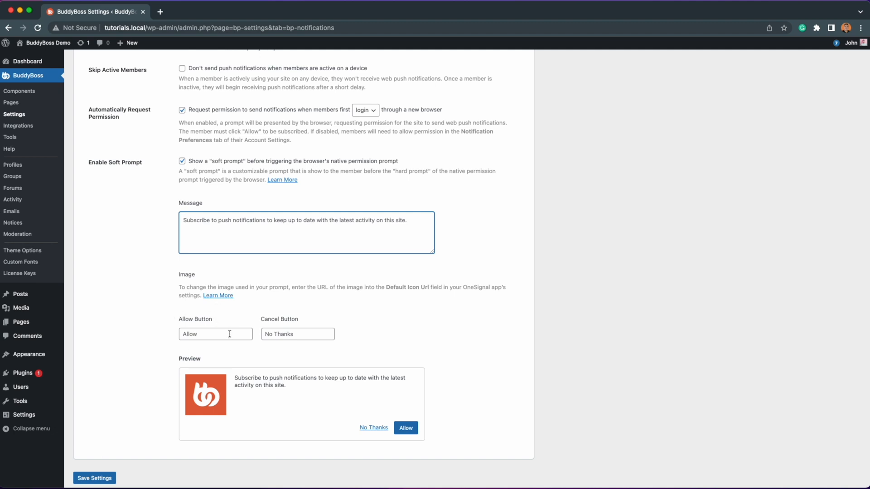
mouse_move(373, 310)
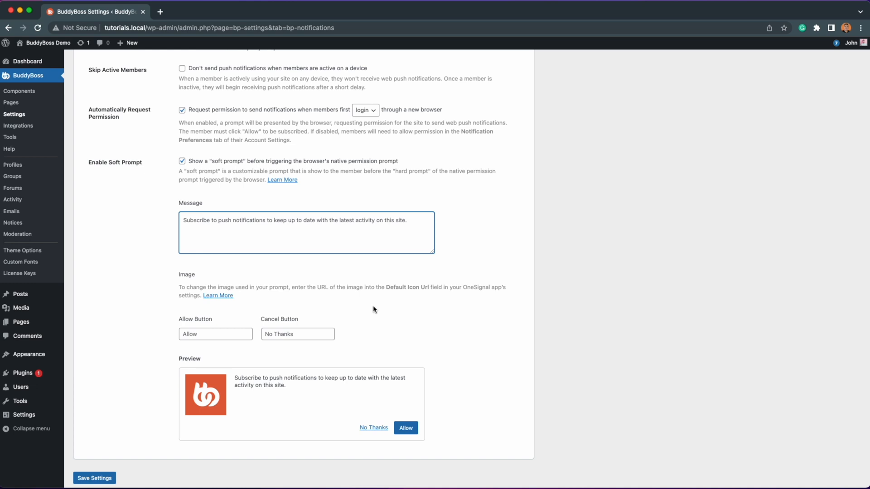
mouse_move(186, 388)
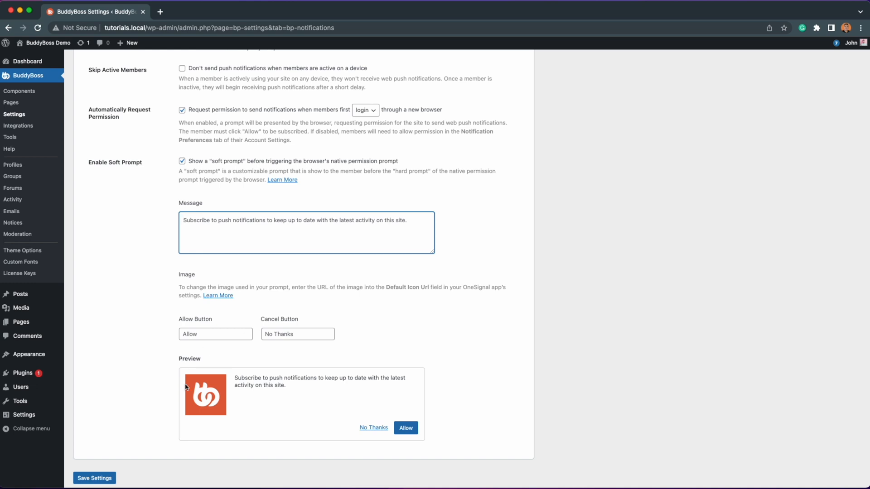
mouse_move(318, 363)
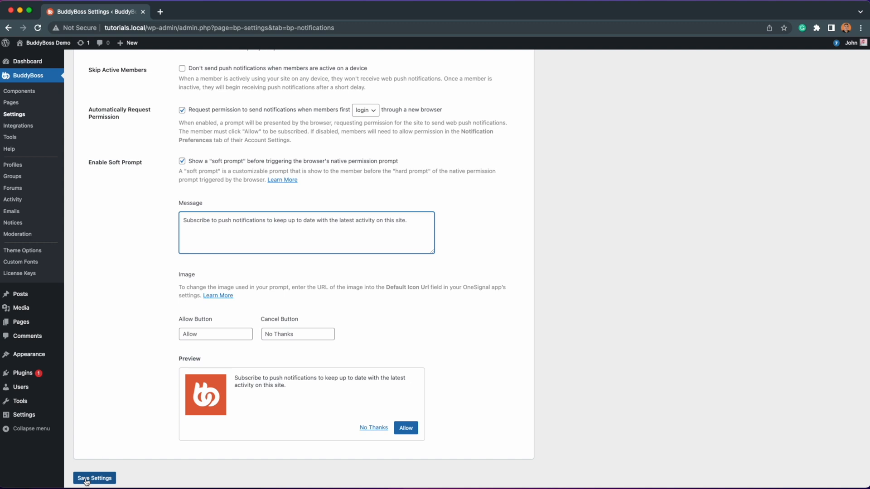
click(94, 478)
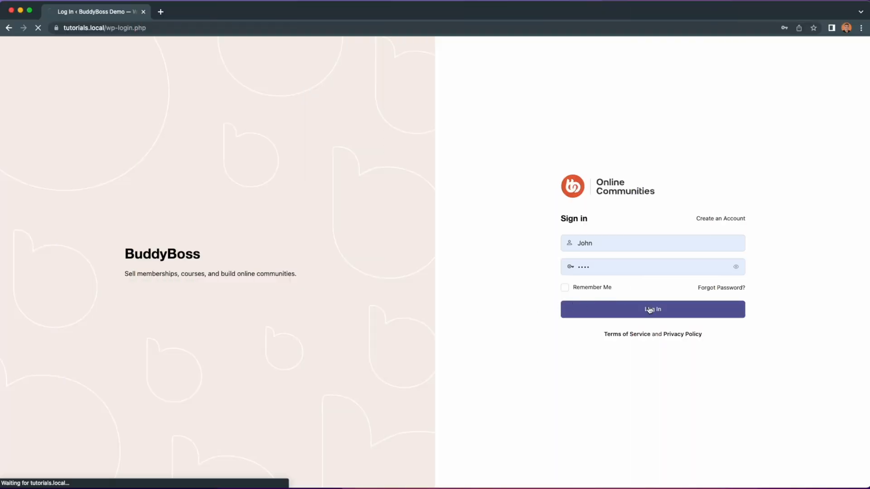
Step: Log in as the member and allow both the soft prompt and browser permission
click(652, 309)
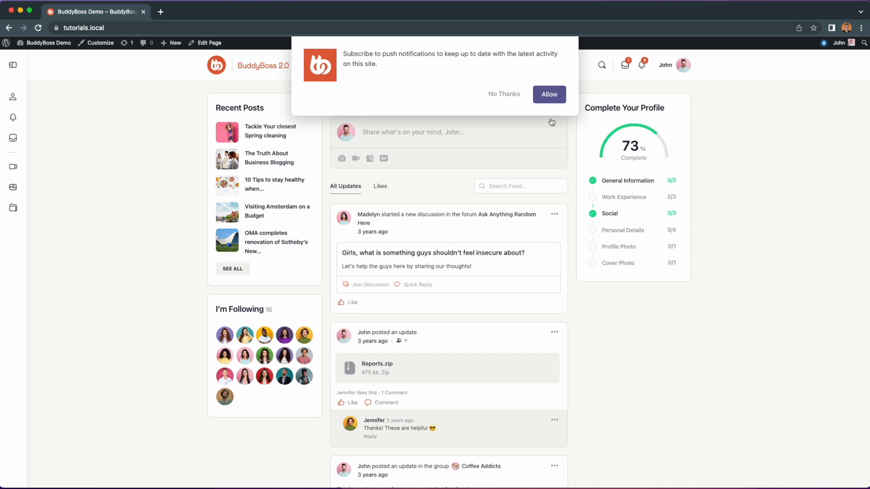
mouse_move(509, 53)
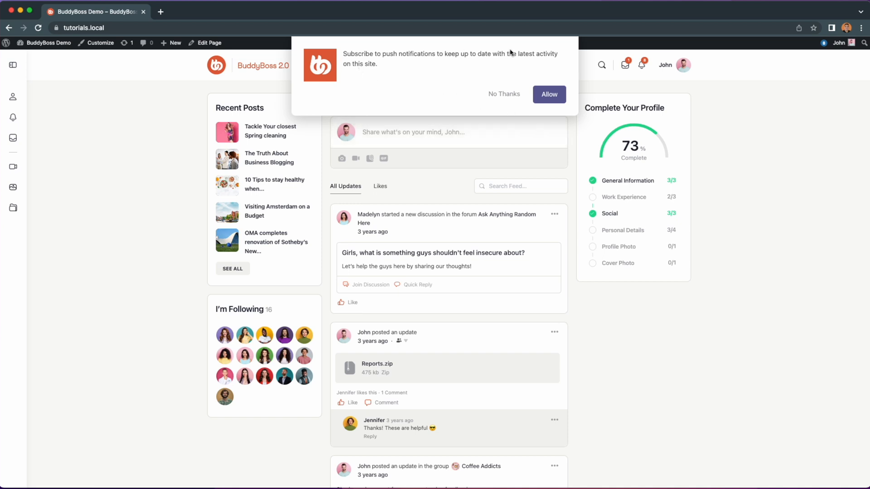
mouse_move(343, 84)
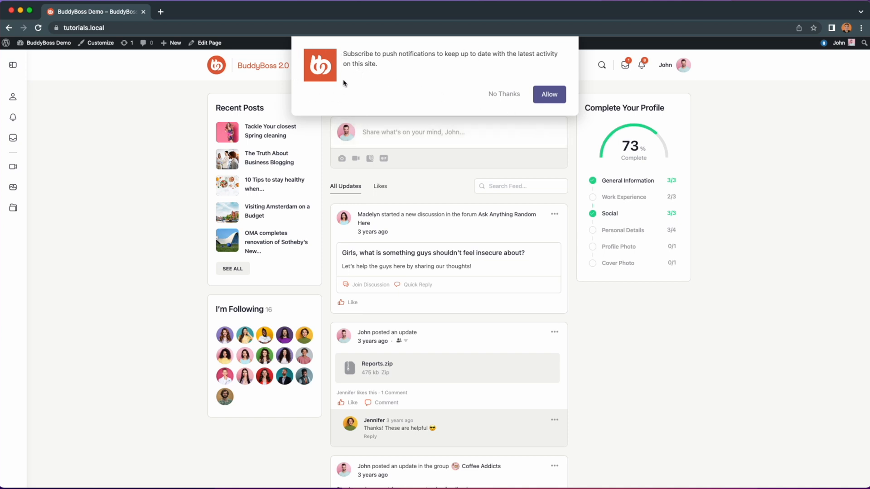
click(548, 94)
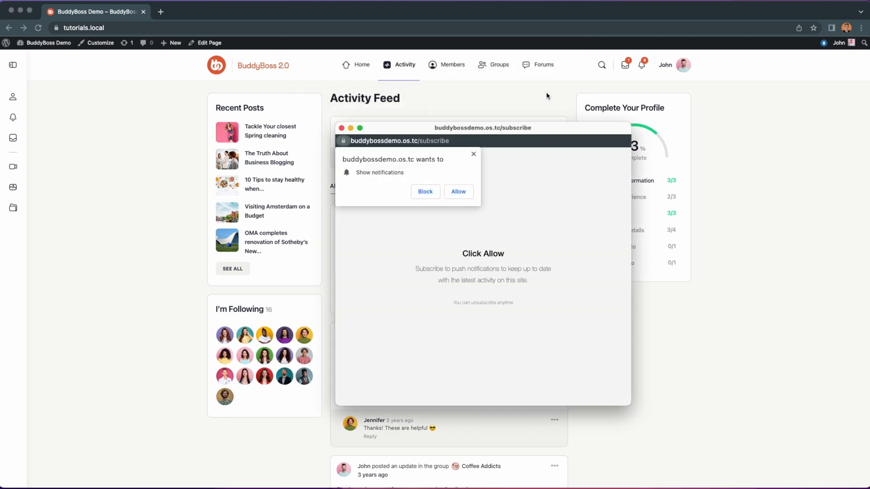
click(458, 192)
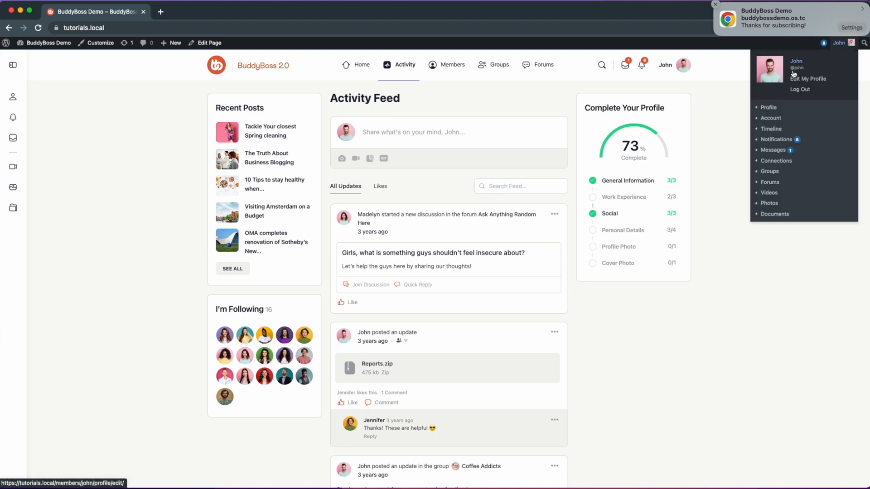
Step: In the member's Notification Settings, turn Web on for mentions and off for password changes
click(729, 98)
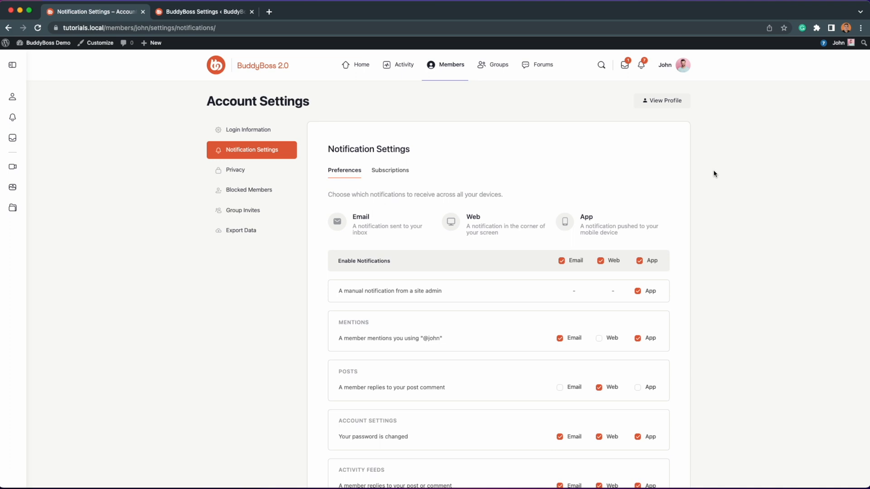
mouse_move(712, 155)
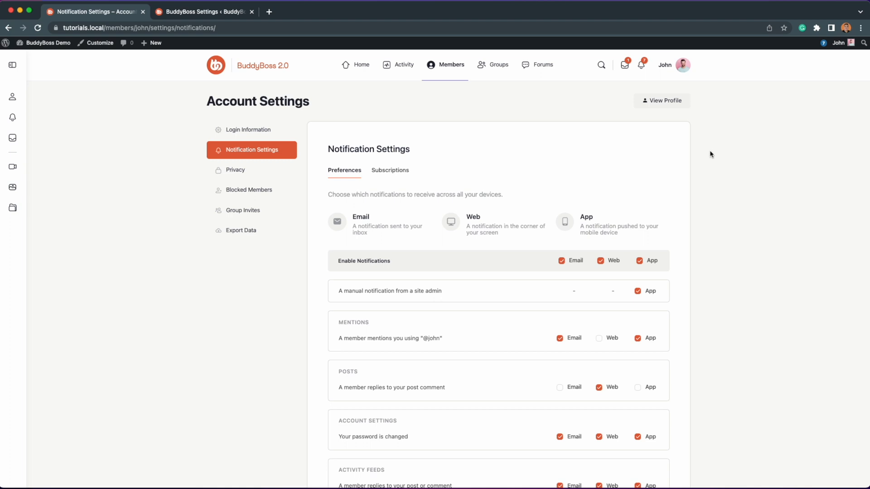
click(671, 65)
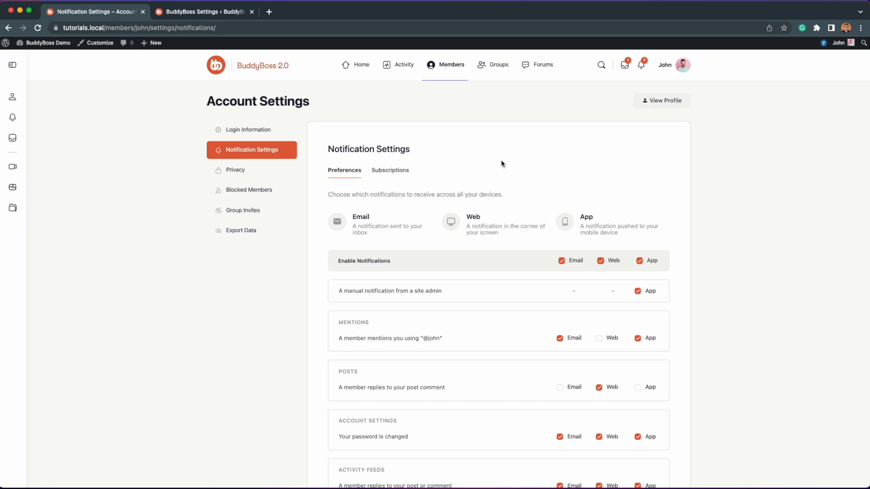
mouse_move(505, 168)
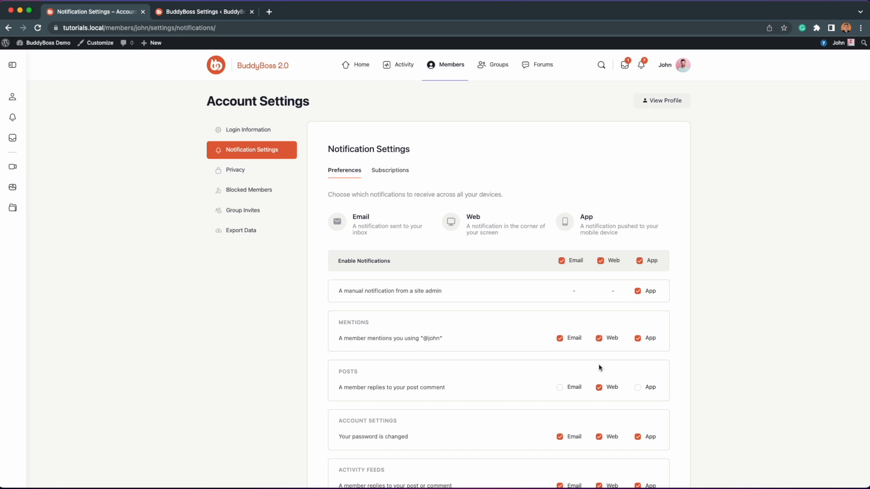
scroll(down, 3)
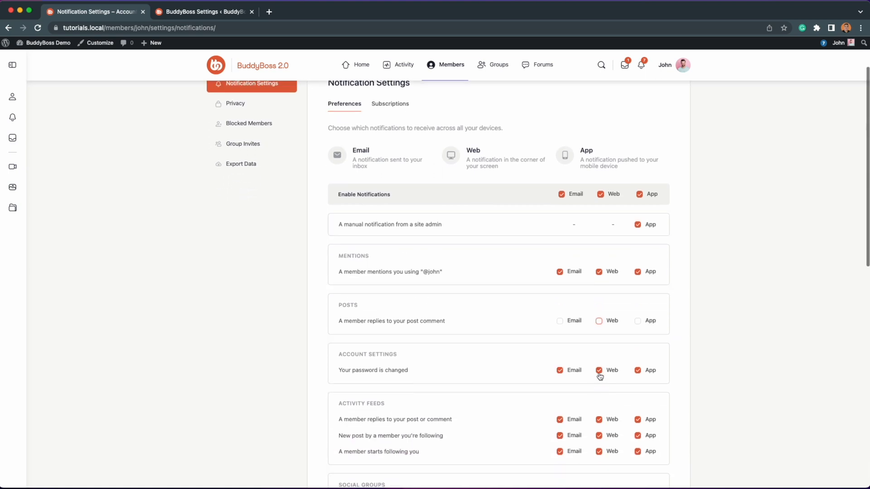
click(599, 370)
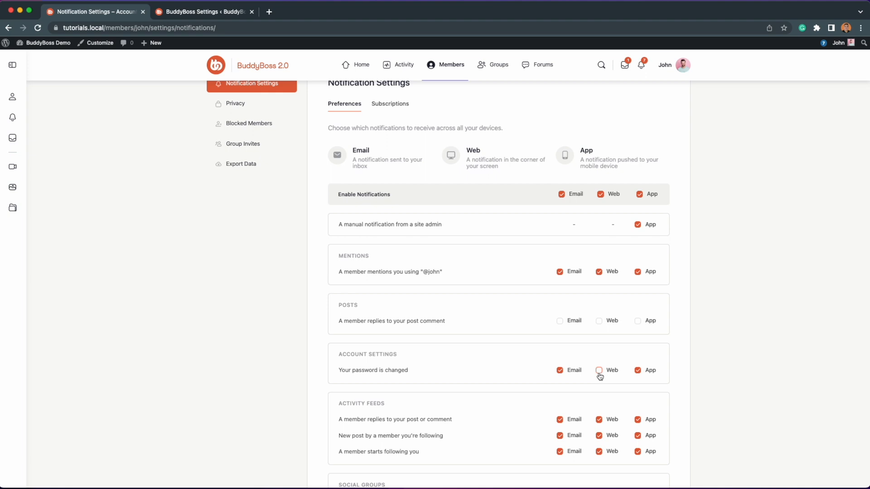
Step: In admin Notification Types, make Web the default for post comment replies, then expand password update defaults
click(202, 12)
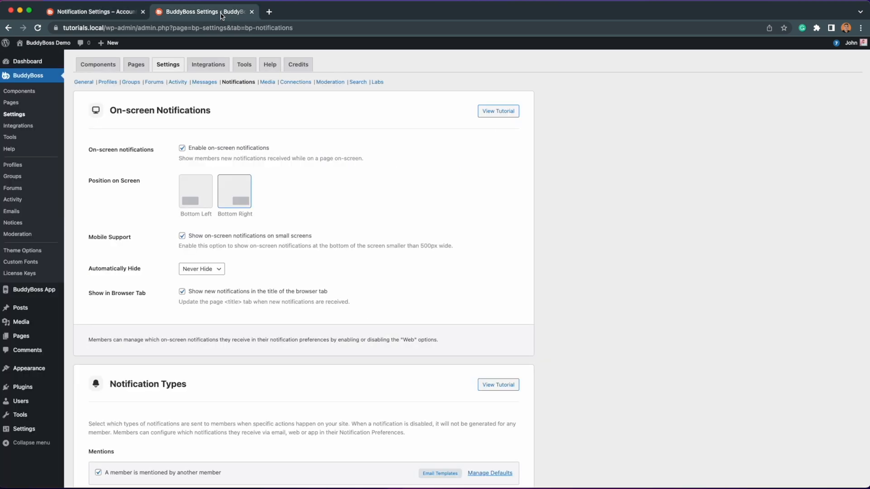
scroll(down, 3)
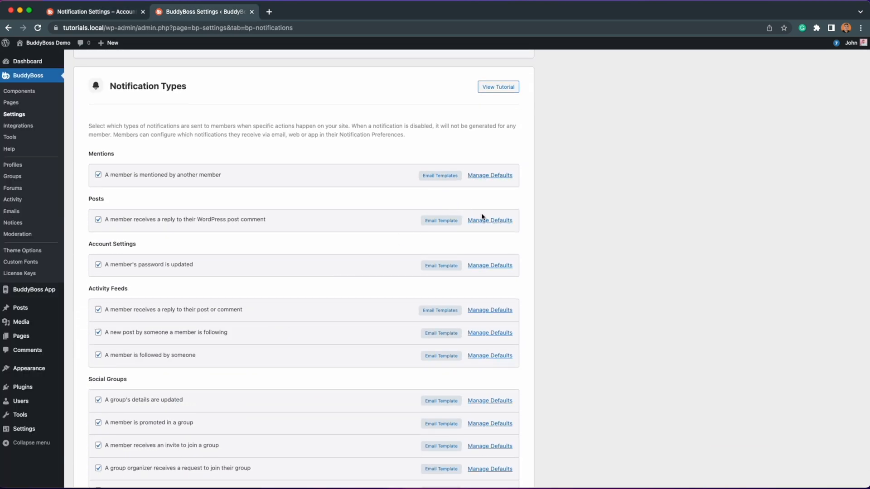
click(489, 220)
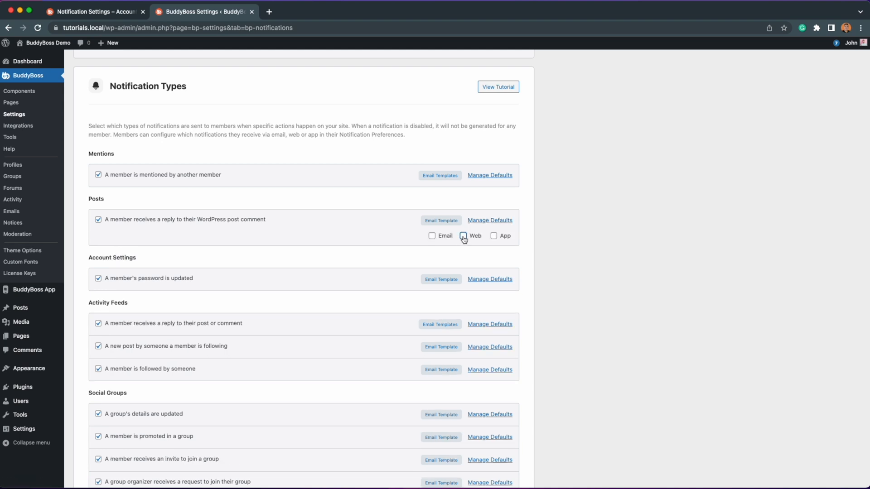
click(463, 235)
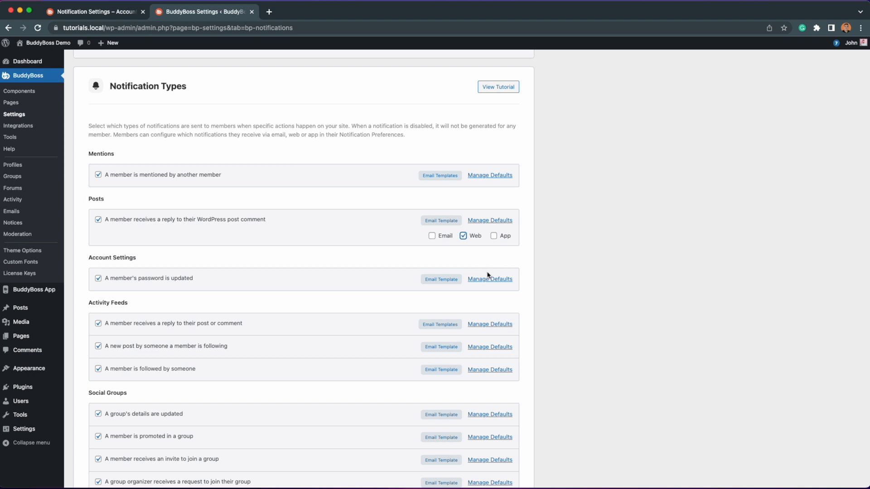
click(489, 279)
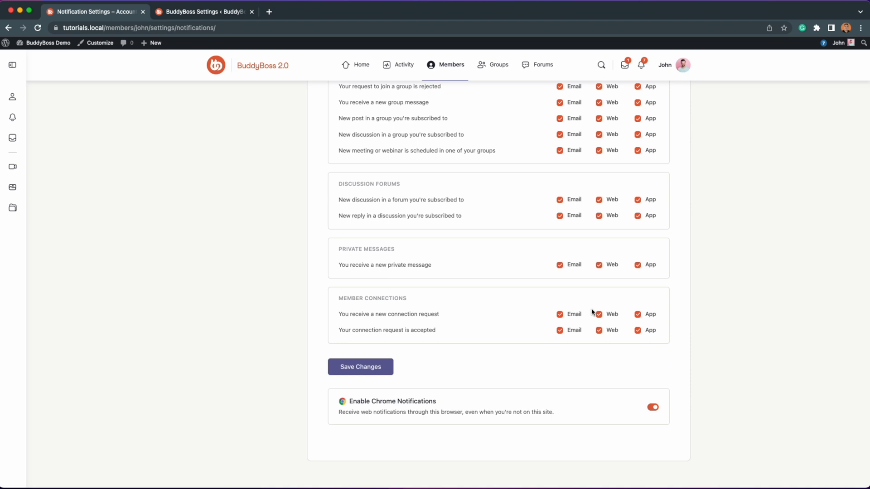
click(652, 407)
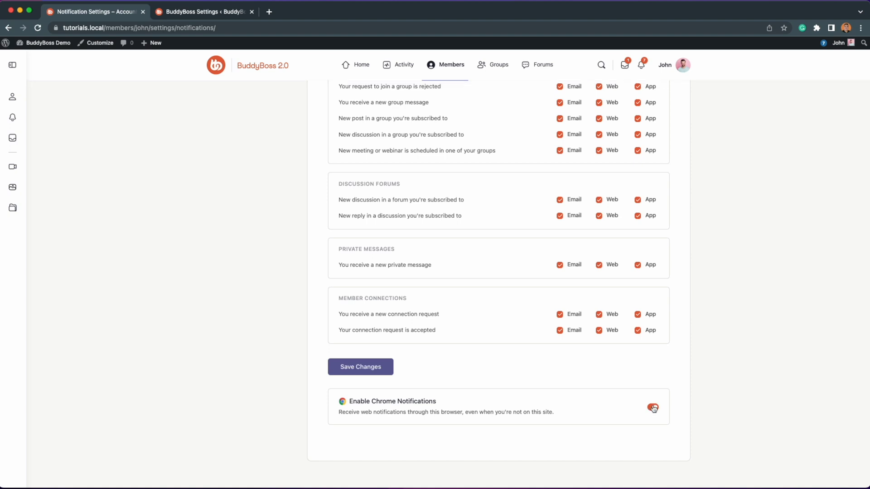
click(652, 408)
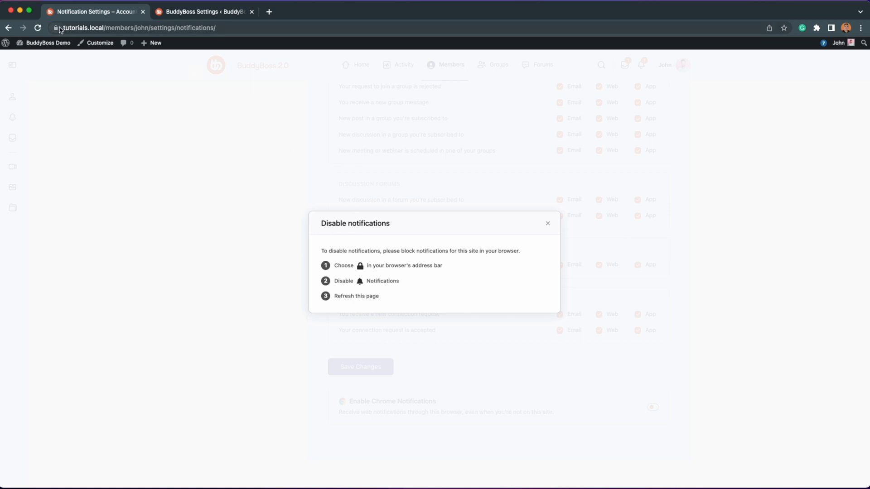
click(56, 27)
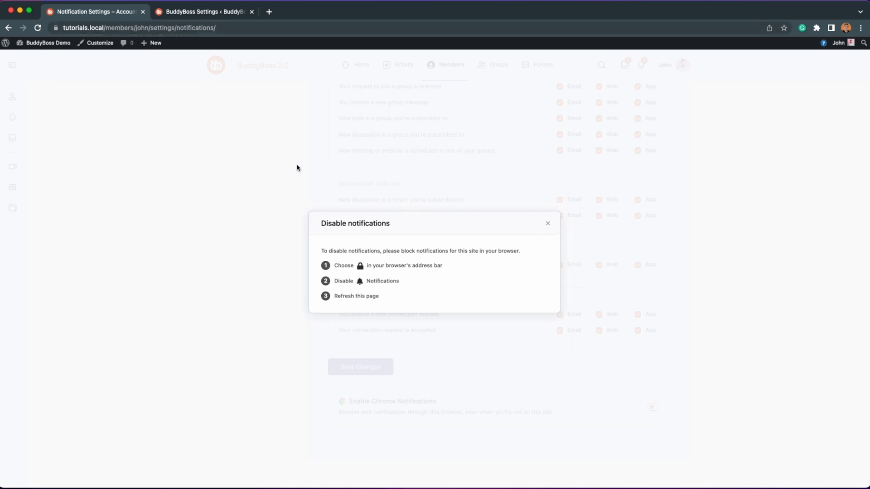
click(547, 223)
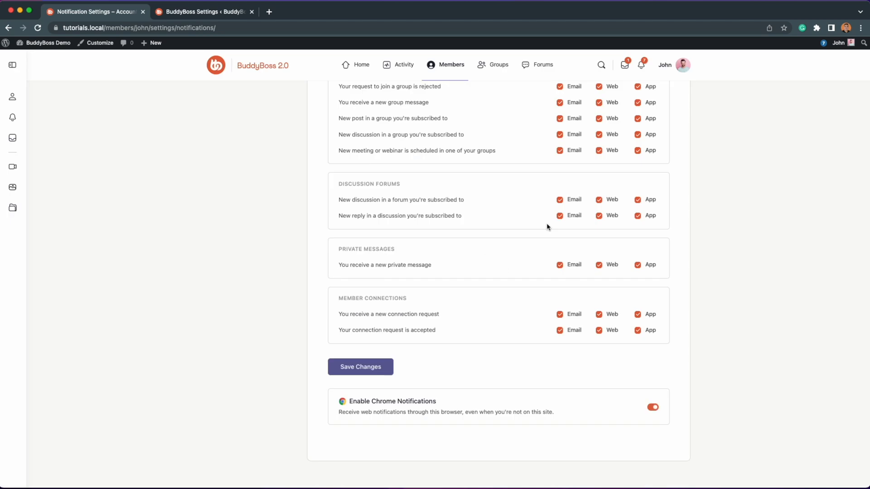